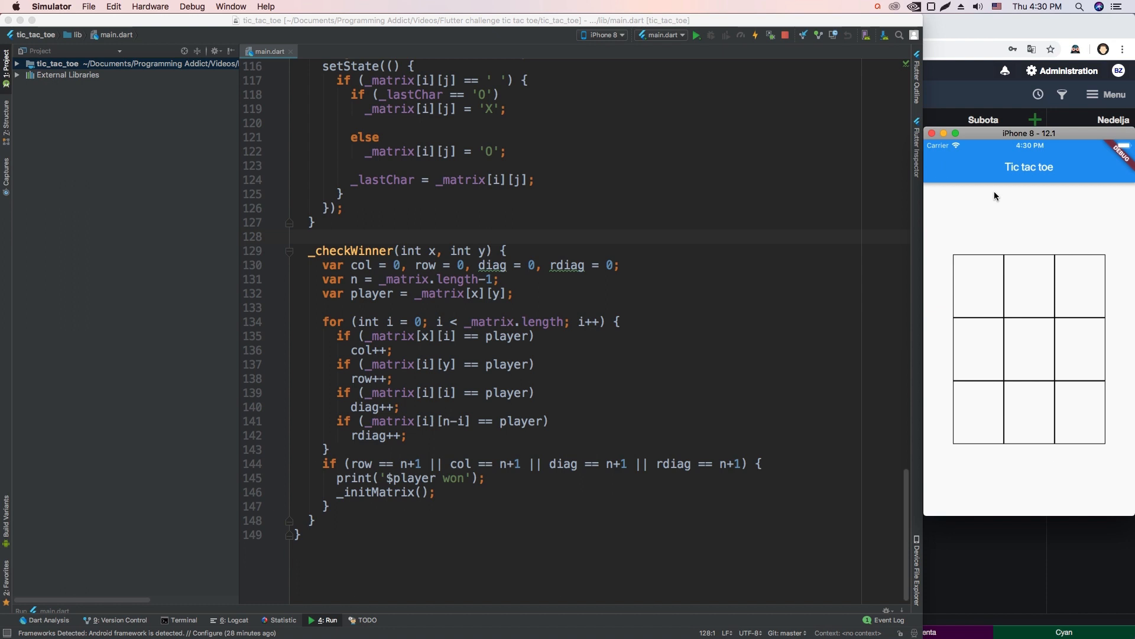
Bring the editor with _checkWinner forward and show the Run console launching on iPhone 8
{"action": "left_click", "coordinate": [1027, 284]}
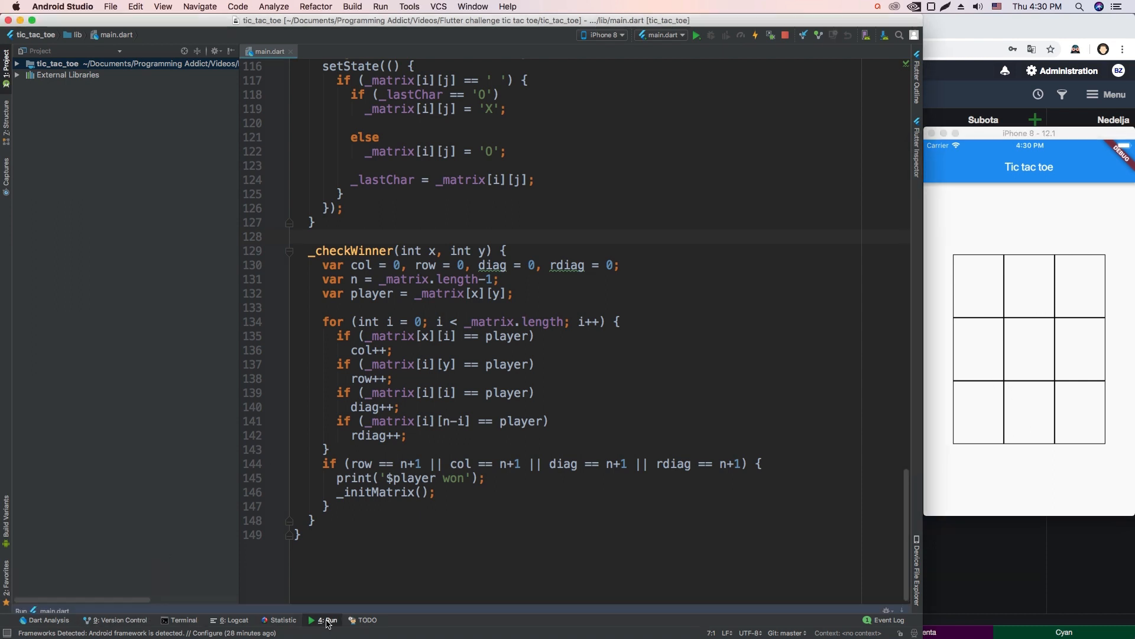
{"action": "left_click", "coordinate": [327, 619]}
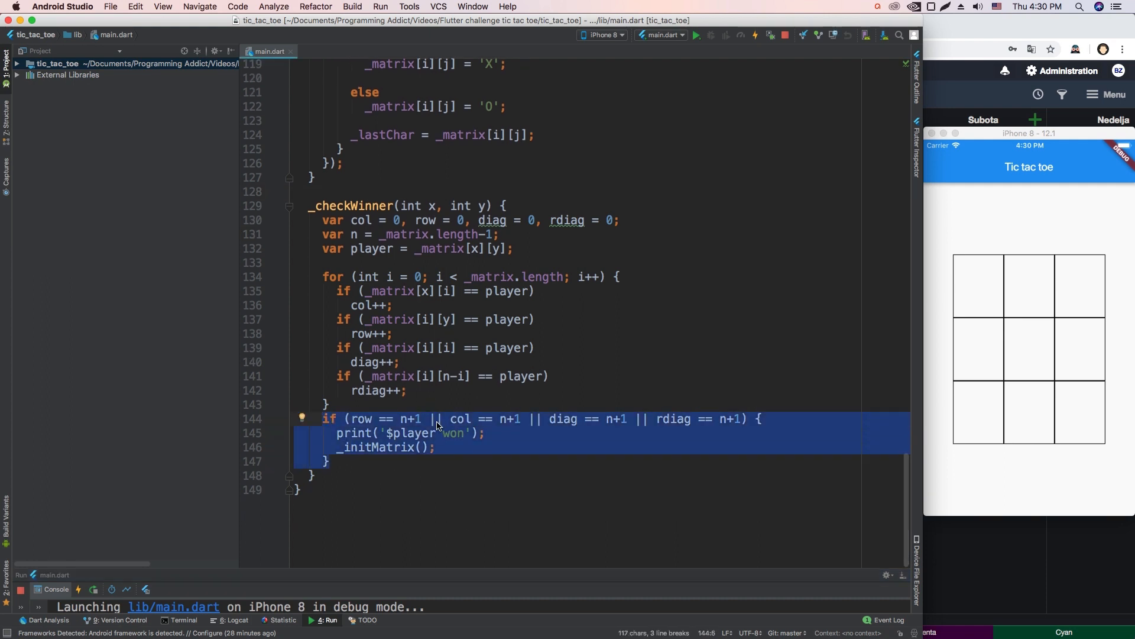
Replace the win print line and _initMatrix() with a _showDialog() call and define it
{"action": "left_click", "coordinate": [340, 433]}
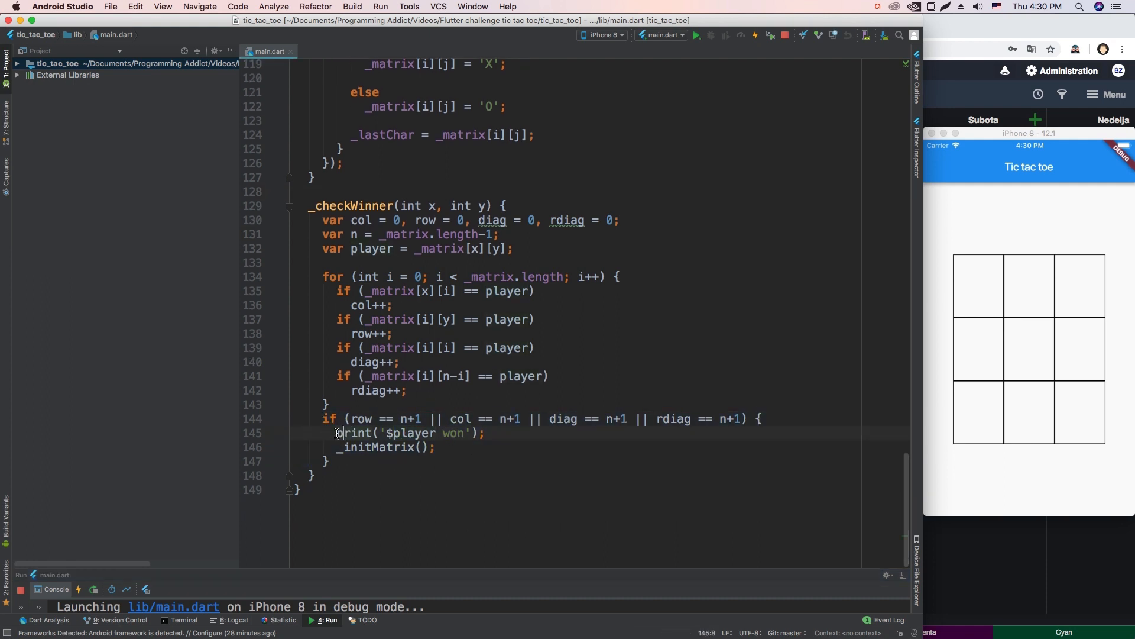
{"action": "triple_click", "coordinate": [409, 433]}
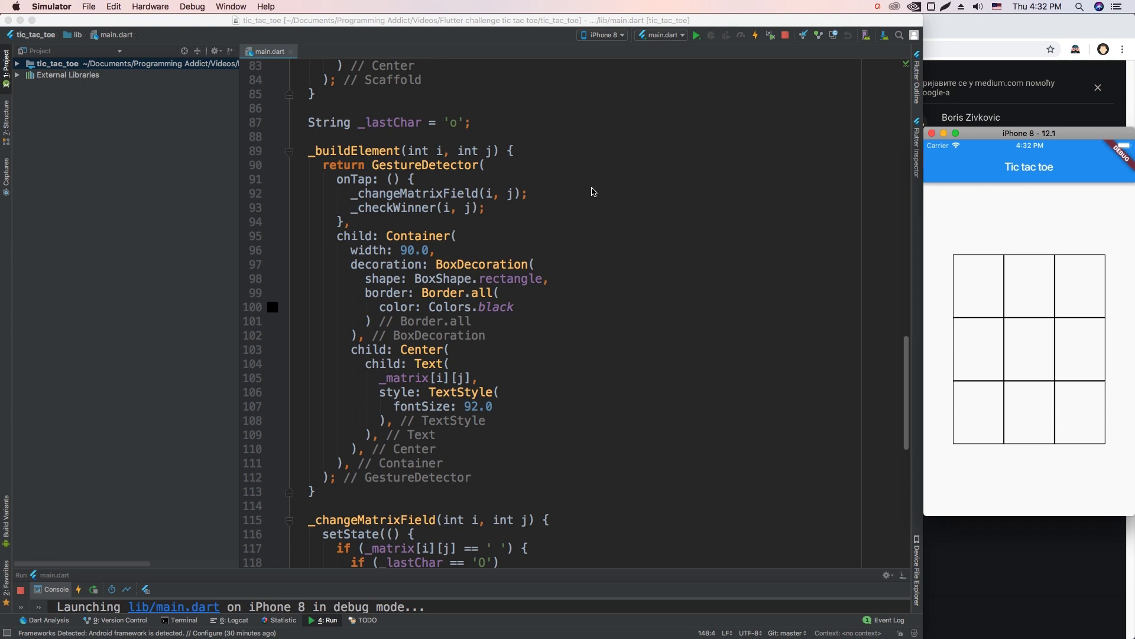
{"action": "scroll", "scroll_direction": "down", "scroll_amount": 3}
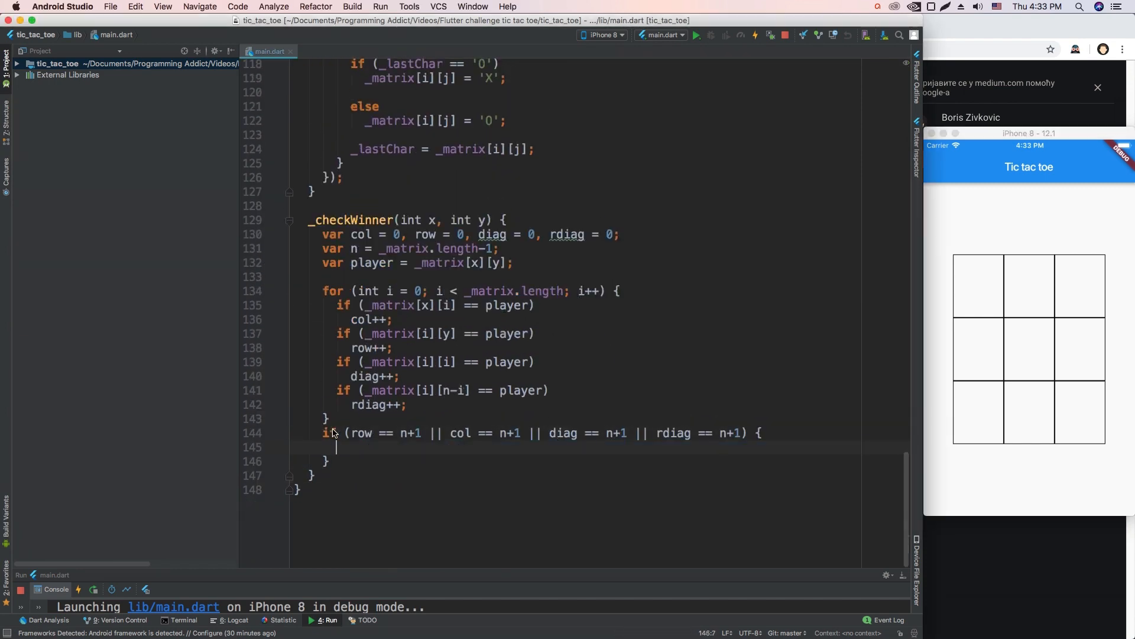
{"action": "type", "text": "_showDialog();"}
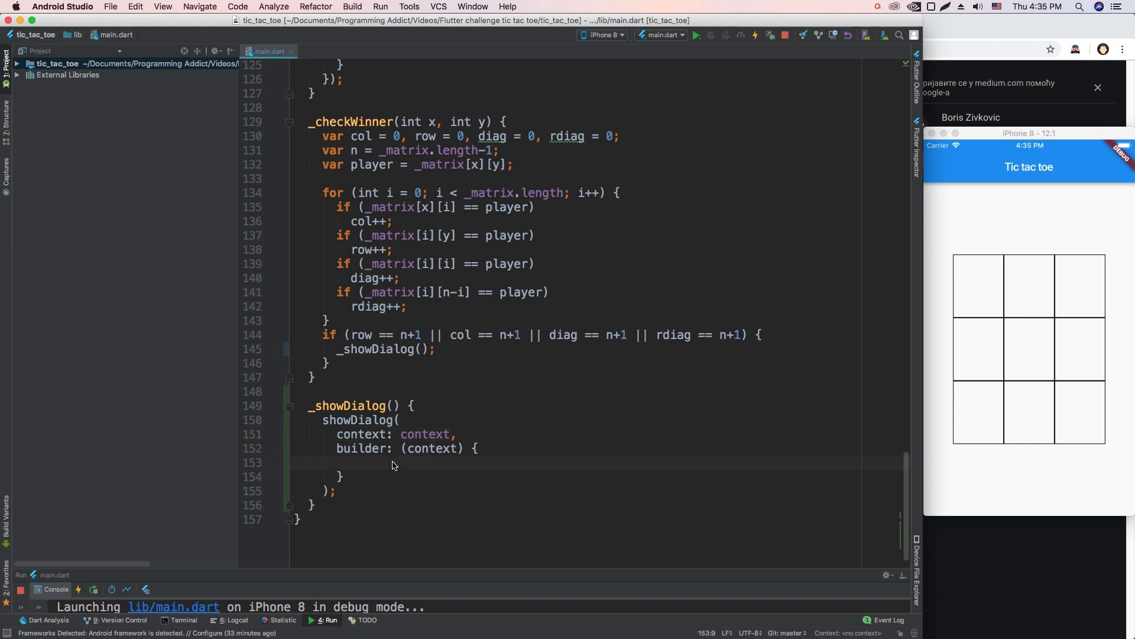
Return an AlertDialog 'Game over' saying 'Player $winner won' with a Reset Game FlatButton, passing player as winner
{"action": "left_click", "coordinate": [350, 462]}
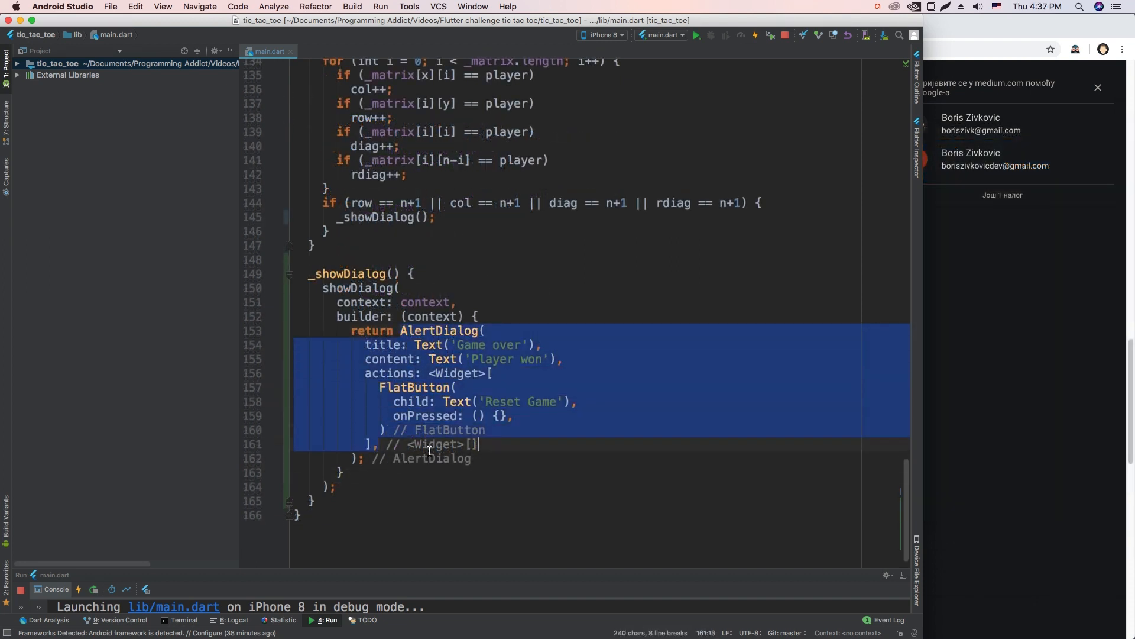
{"action": "left_click", "coordinate": [414, 344]}
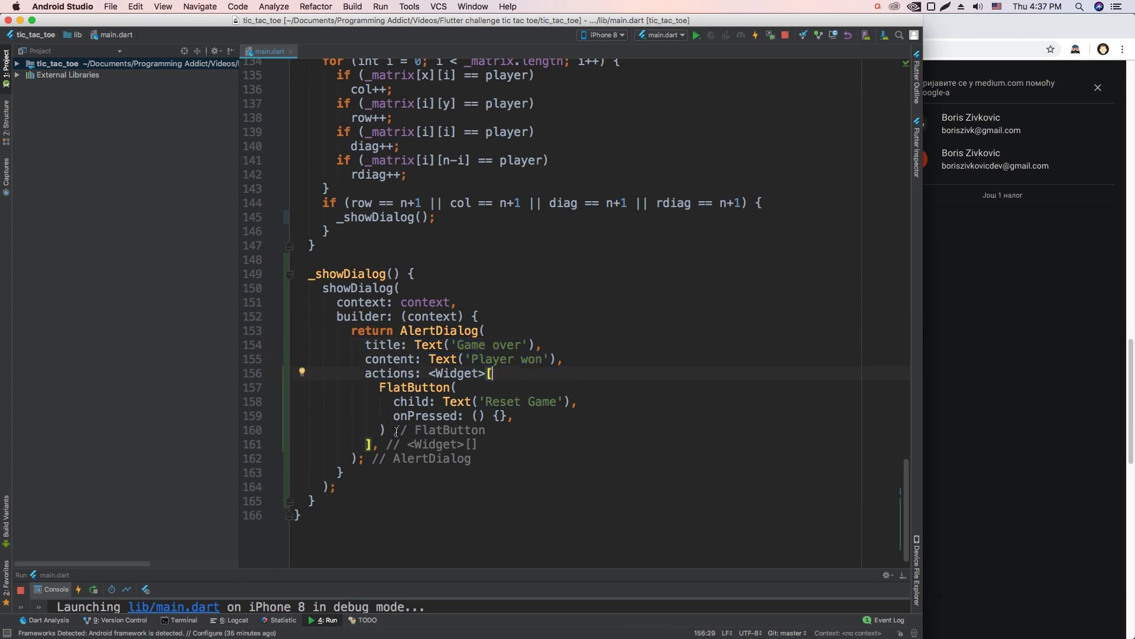
{"action": "left_click", "coordinate": [385, 430]}
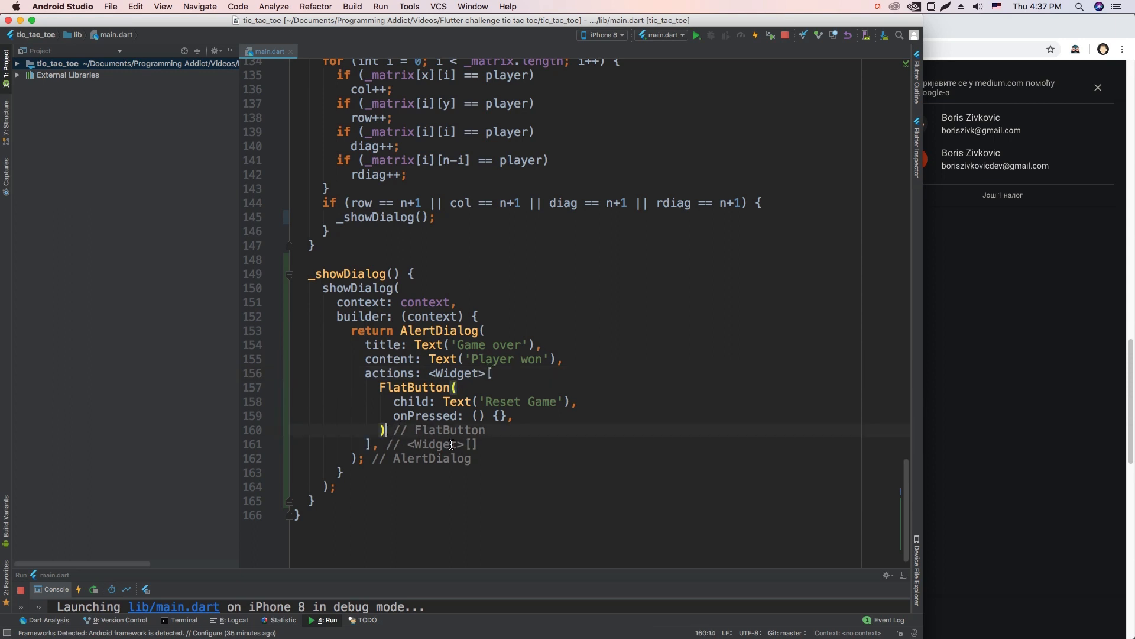
{"action": "left_click_drag", "start_coordinate": [380, 387], "coordinate": [388, 429]}
{"action": "type", "text": "player"}
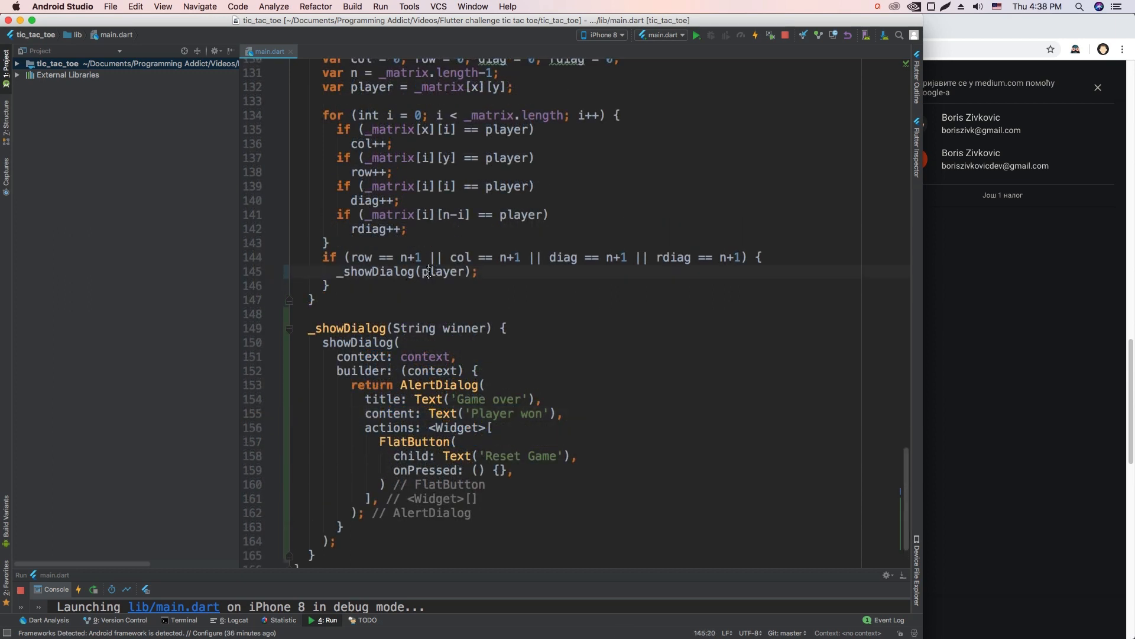
{"action": "double_click", "coordinate": [437, 327]}
{"action": "type", "text": "$winner "}
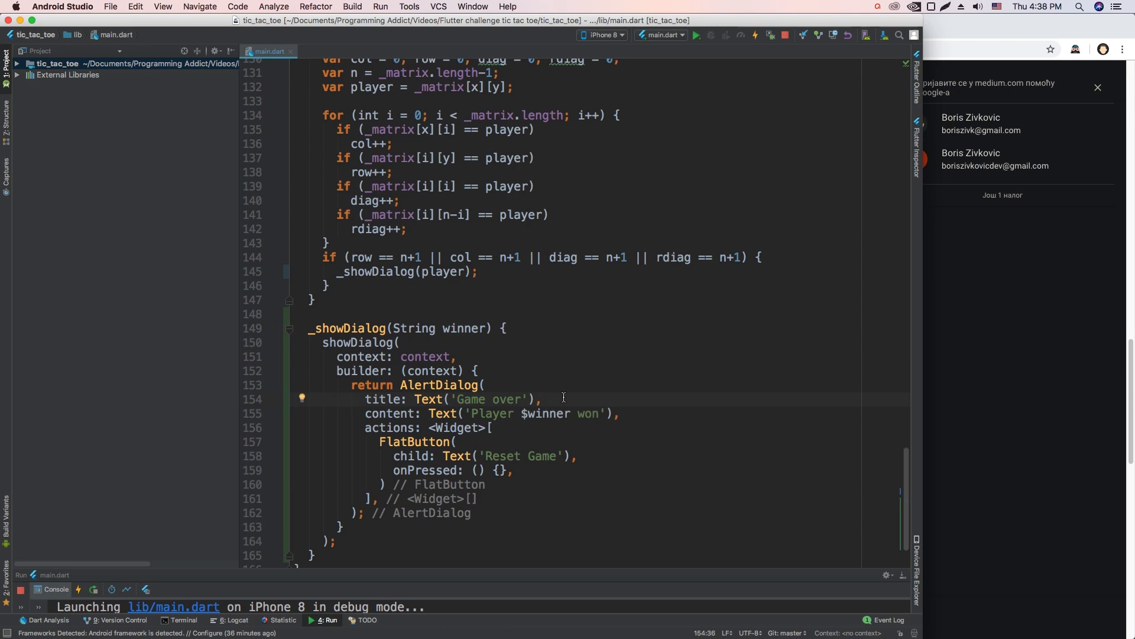
{"action": "double_click", "coordinate": [492, 412]}
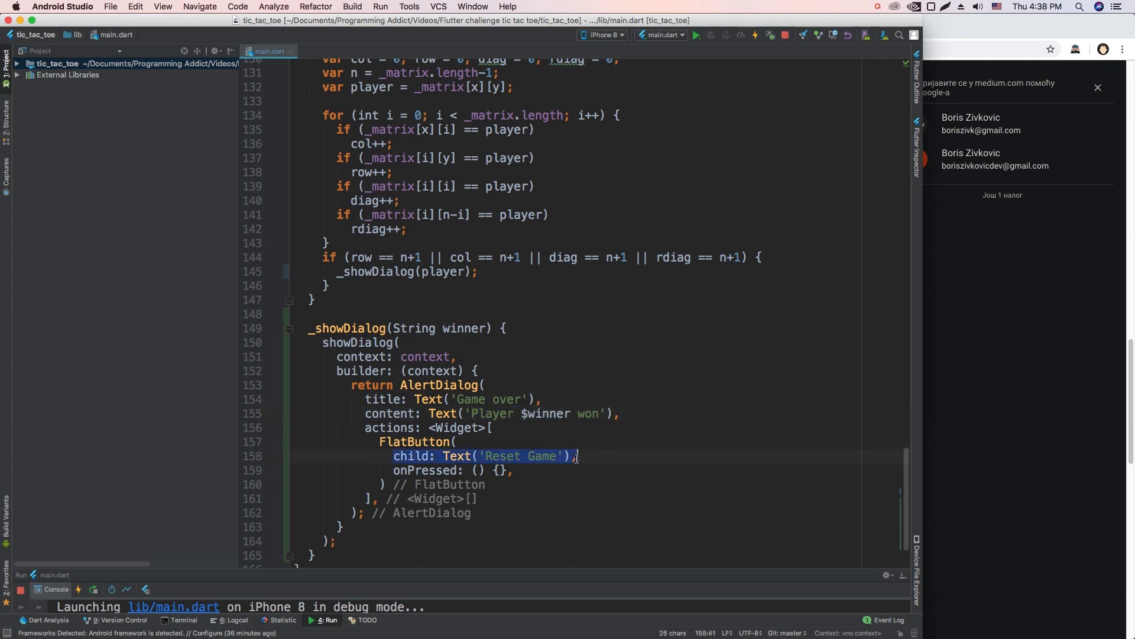
{"action": "mouse_move", "coordinate": [534, 505]}
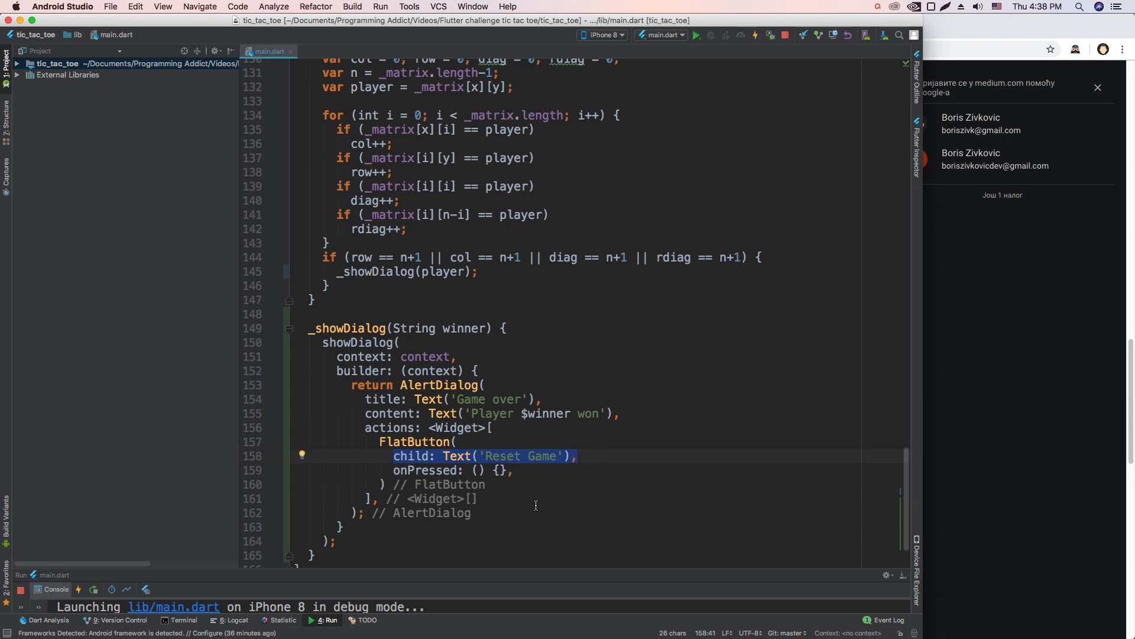
Win as O to see 'Player O won', then make Reset Game pop the dialog and call _initMatrix()
{"action": "left_click", "coordinate": [580, 455]}
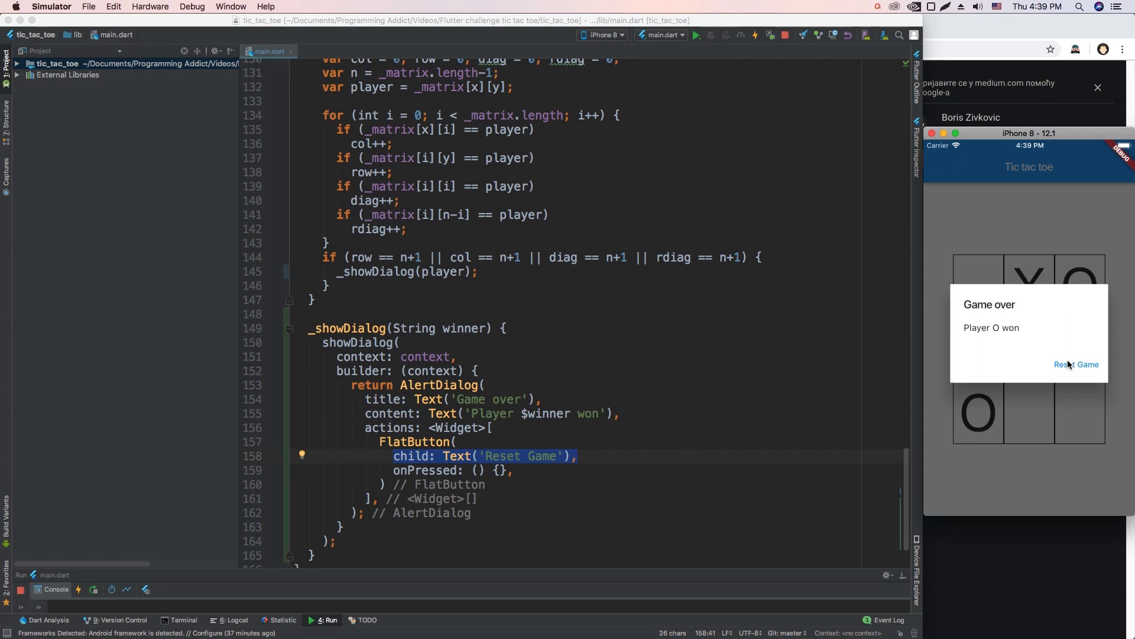
{"action": "left_click", "coordinate": [1076, 365]}
{"action": "type", "text": "_initMatrix();"}
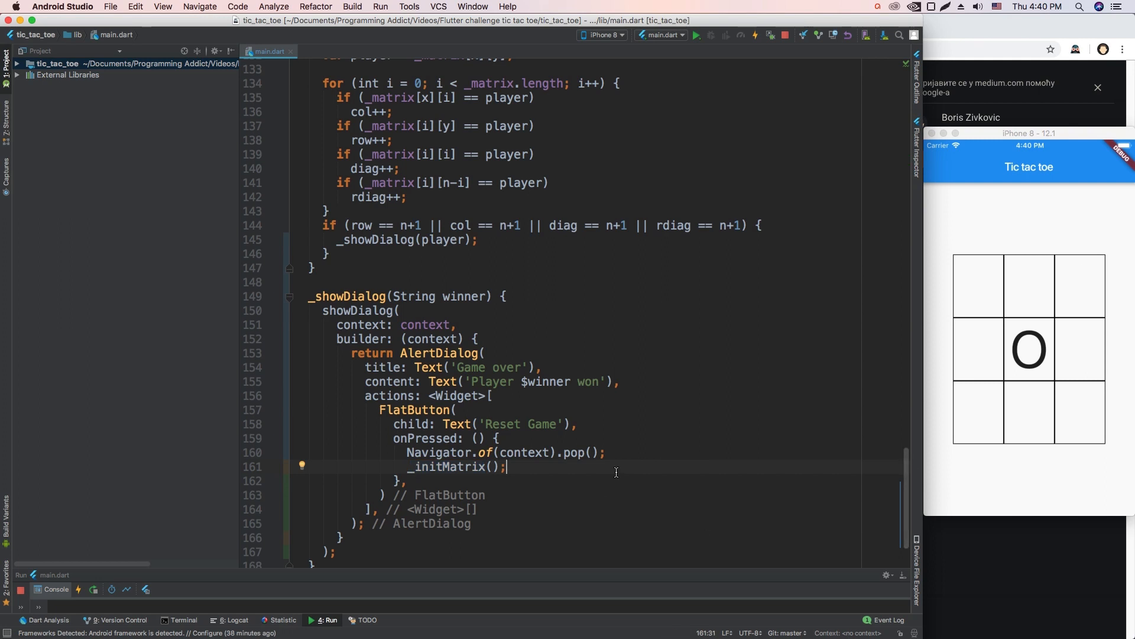
{"action": "mouse_move", "coordinate": [618, 477]}
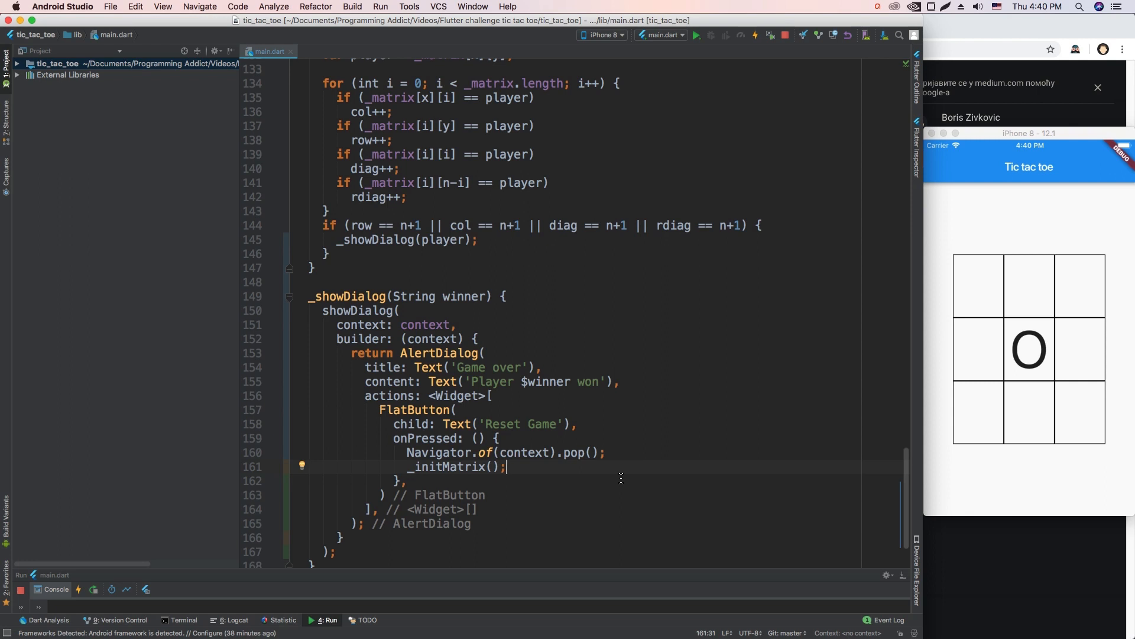
Test Reset Game in the Simulator, then wrap _initMatrix() in setState so the board clears
{"action": "left_click", "coordinate": [1028, 285]}
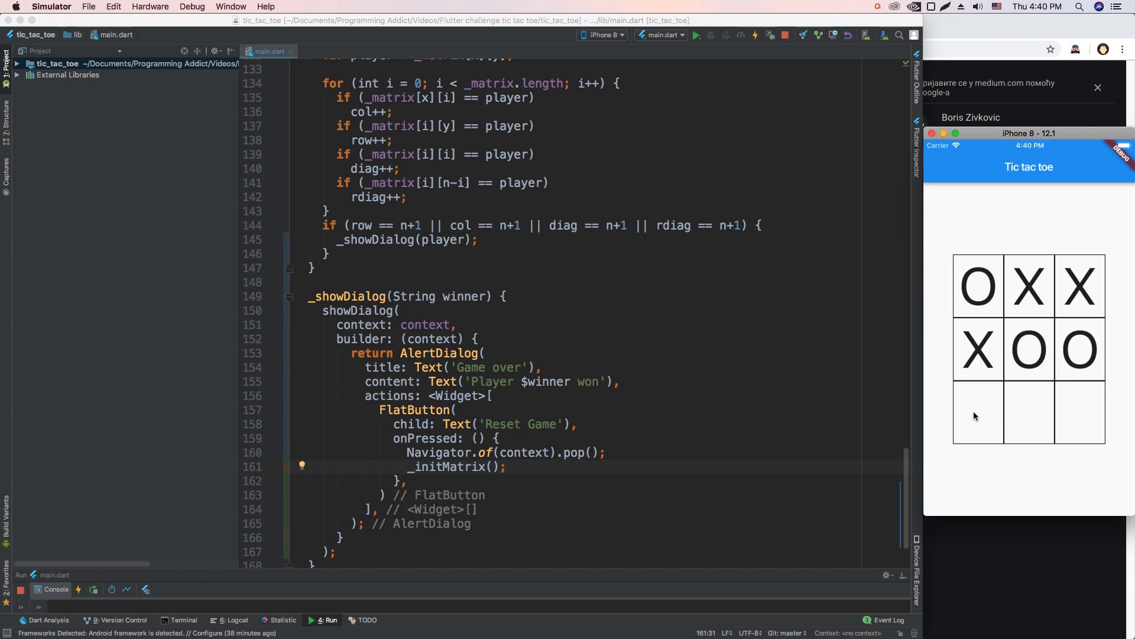
{"action": "left_click", "coordinate": [978, 415]}
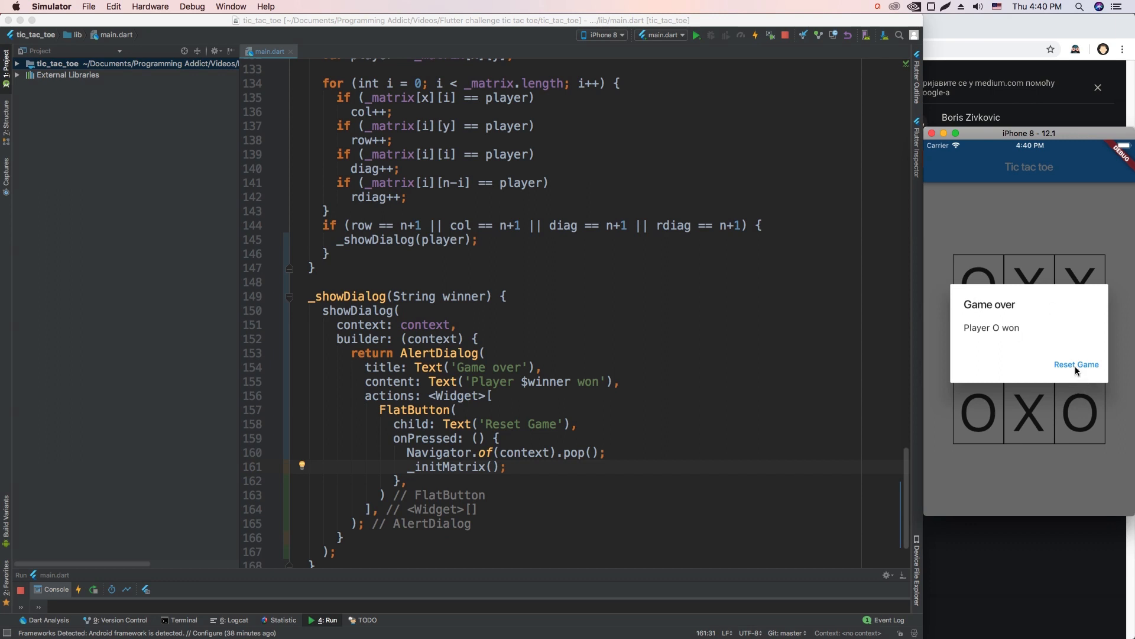
{"action": "left_click", "coordinate": [1076, 364]}
{"action": "type", "text": "setState(() {"}
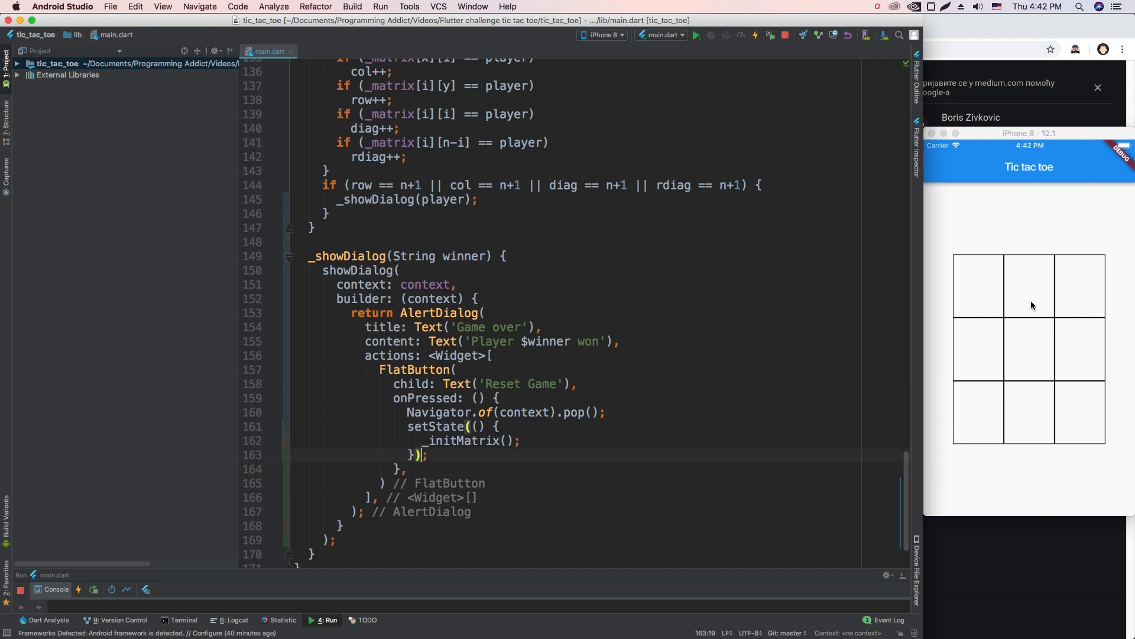
Select the setState block, then fill all nine cells without a winner to test the draw case
{"action": "double_click", "coordinate": [461, 440]}
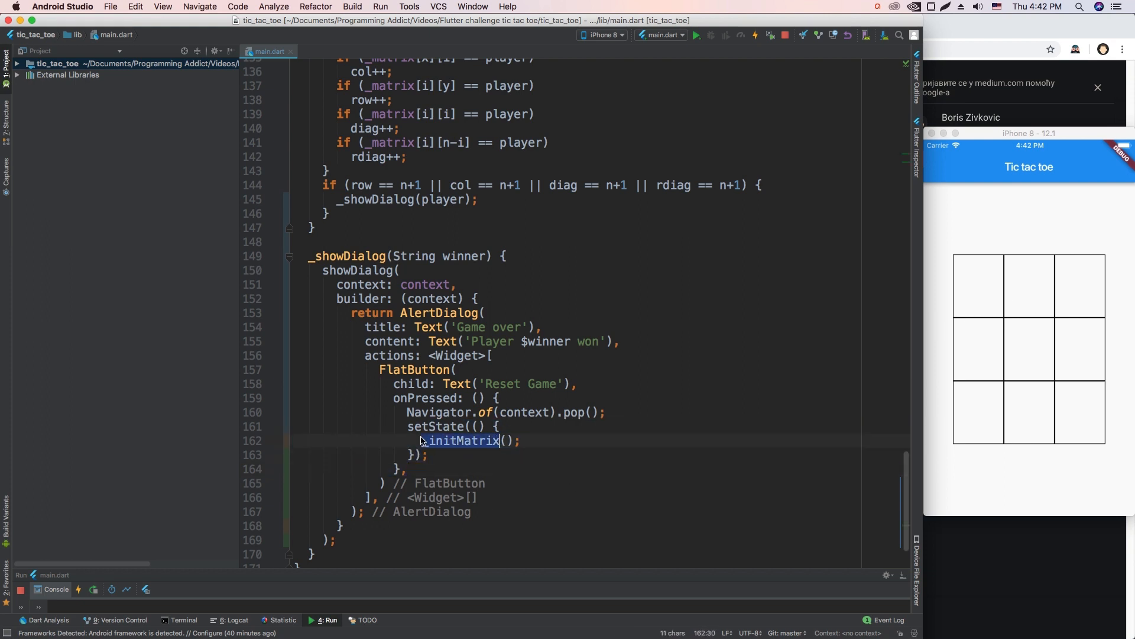
{"action": "left_click_drag", "start_coordinate": [424, 440], "coordinate": [428, 454]}
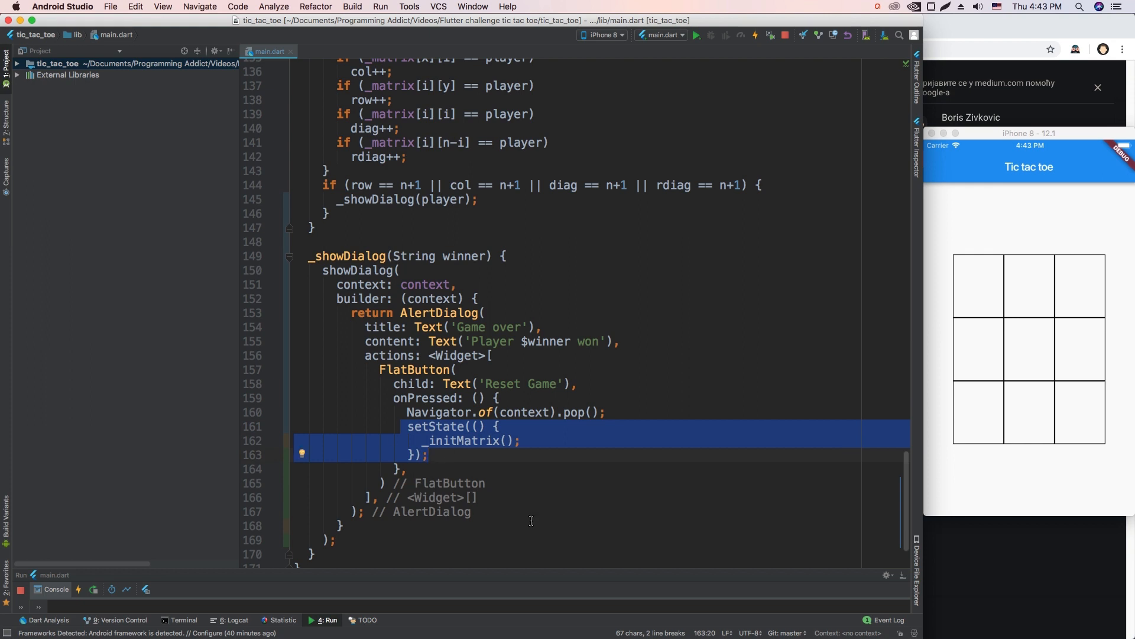
{"action": "left_click", "coordinate": [1027, 285]}
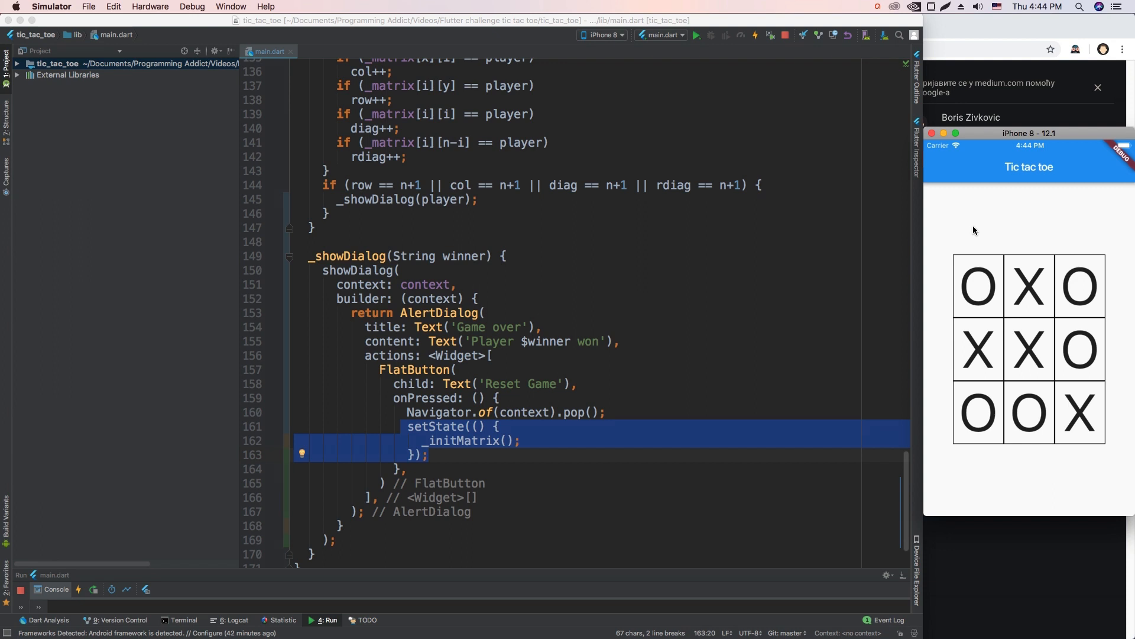
{"action": "mouse_move", "coordinate": [543, 272]}
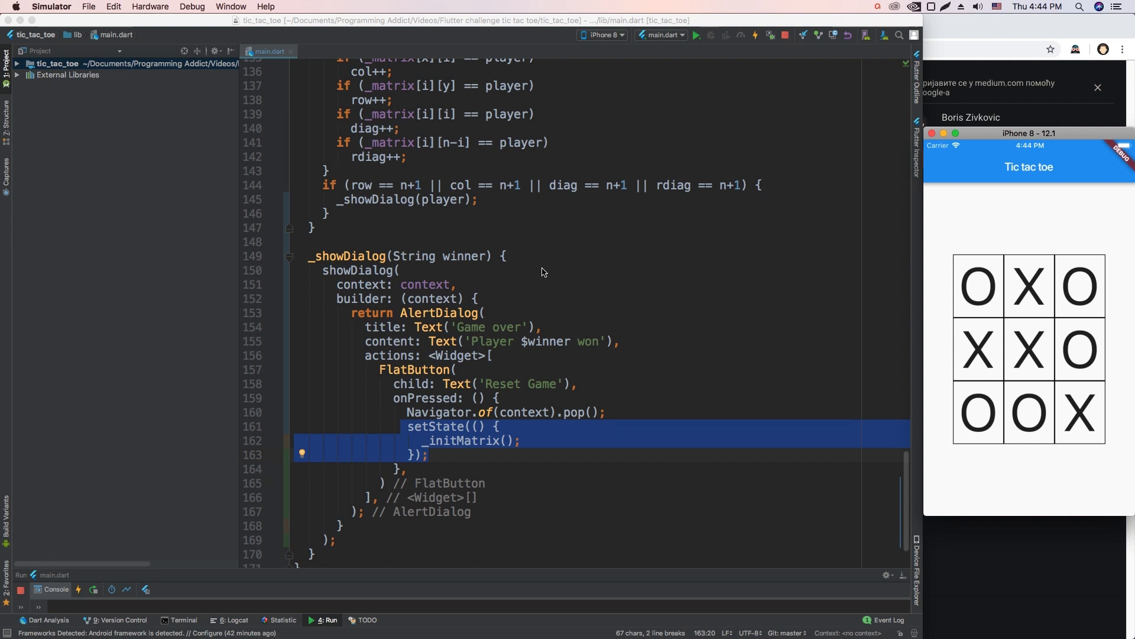
{"action": "mouse_move", "coordinate": [532, 263]}
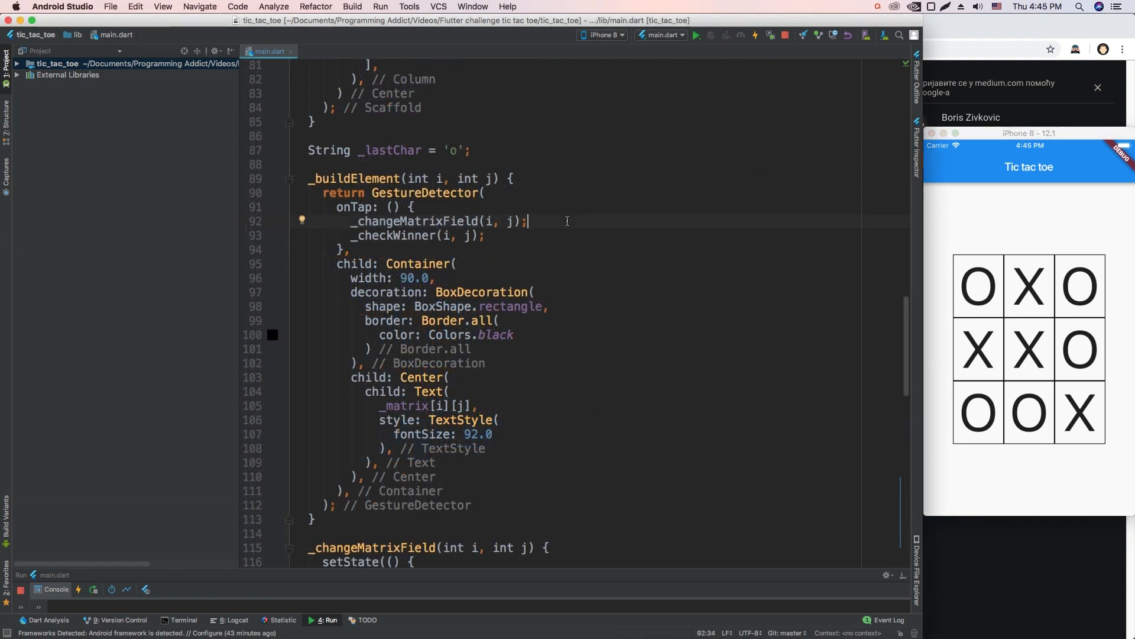
{"action": "mouse_move", "coordinate": [901, 290]}
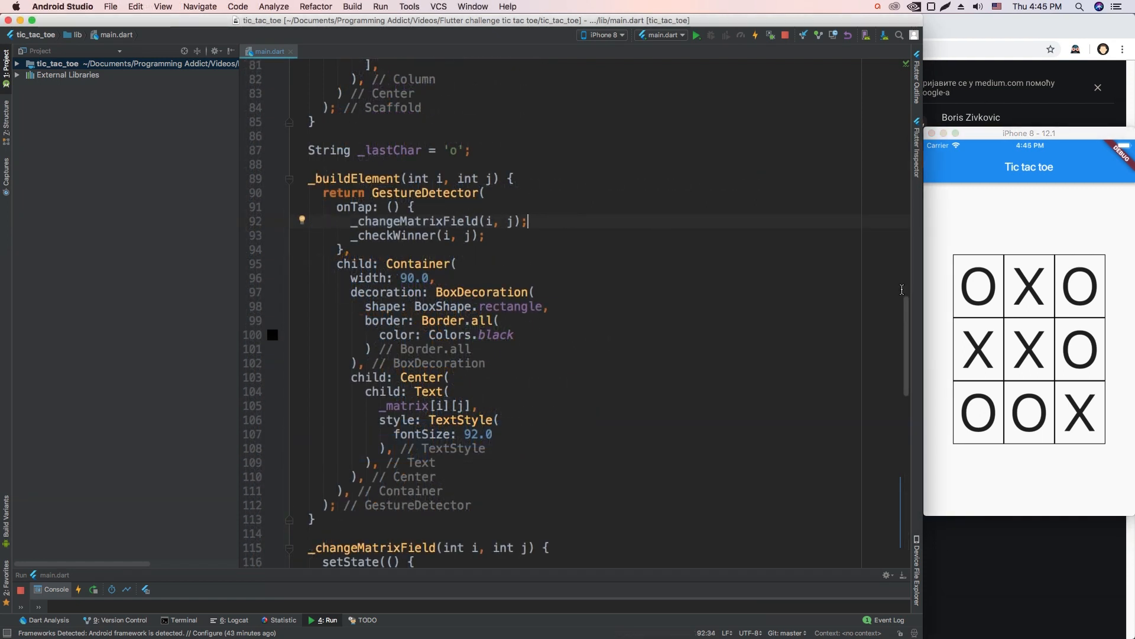
Write _checkDraw() looping over _matrix with forEach, false on any ' ' cell, returning draw
{"action": "left_click", "coordinate": [413, 206]}
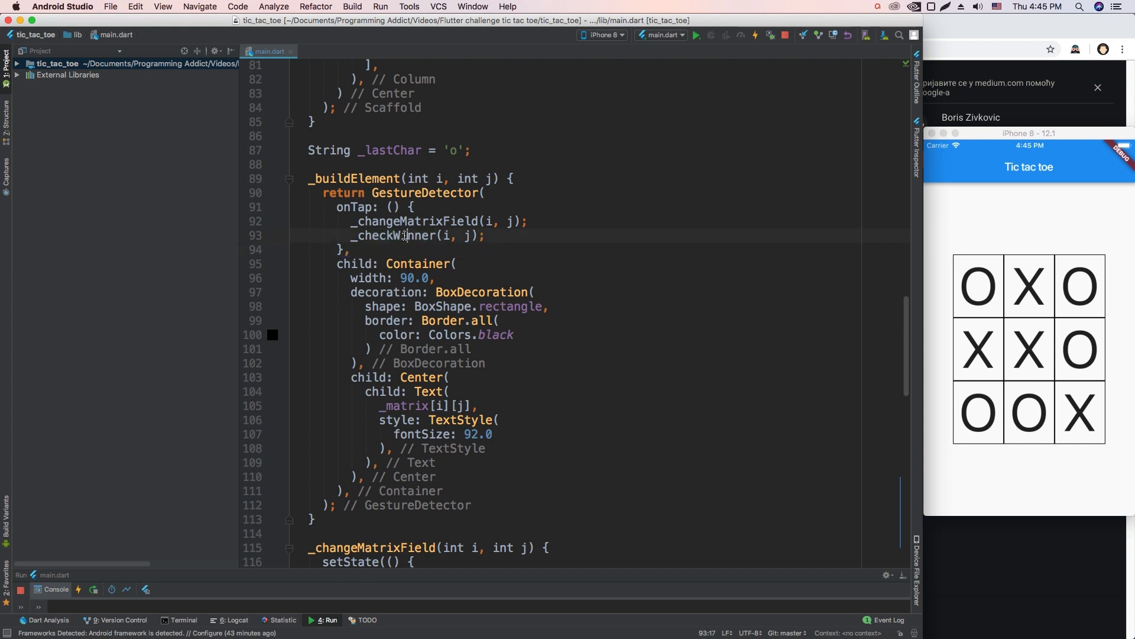
{"action": "double_click", "coordinate": [394, 235]}
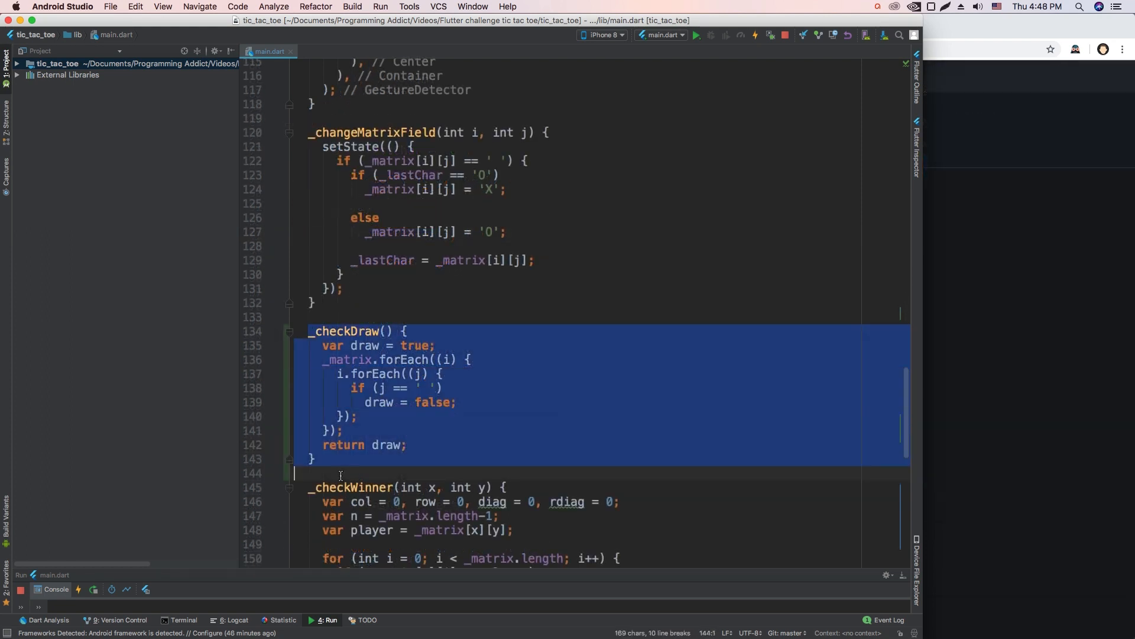
In onTap write if (_checkDraw()) { _showDialog(null); } else { _checkWinner(i, j); }
{"action": "left_click", "coordinate": [336, 360]}
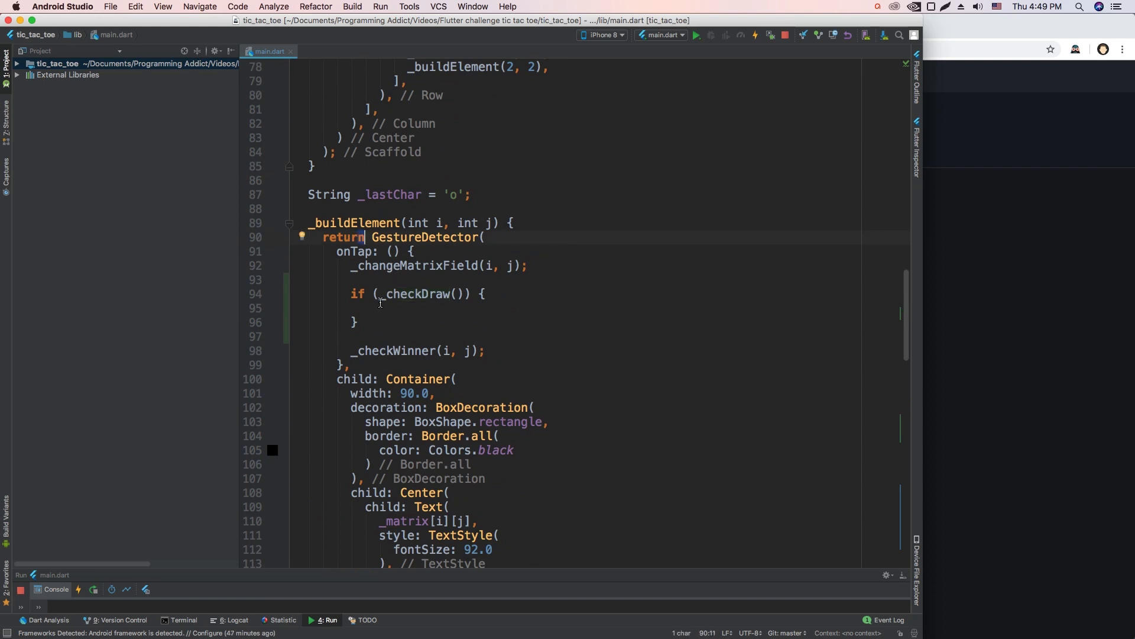
{"action": "left_click", "coordinate": [353, 308]}
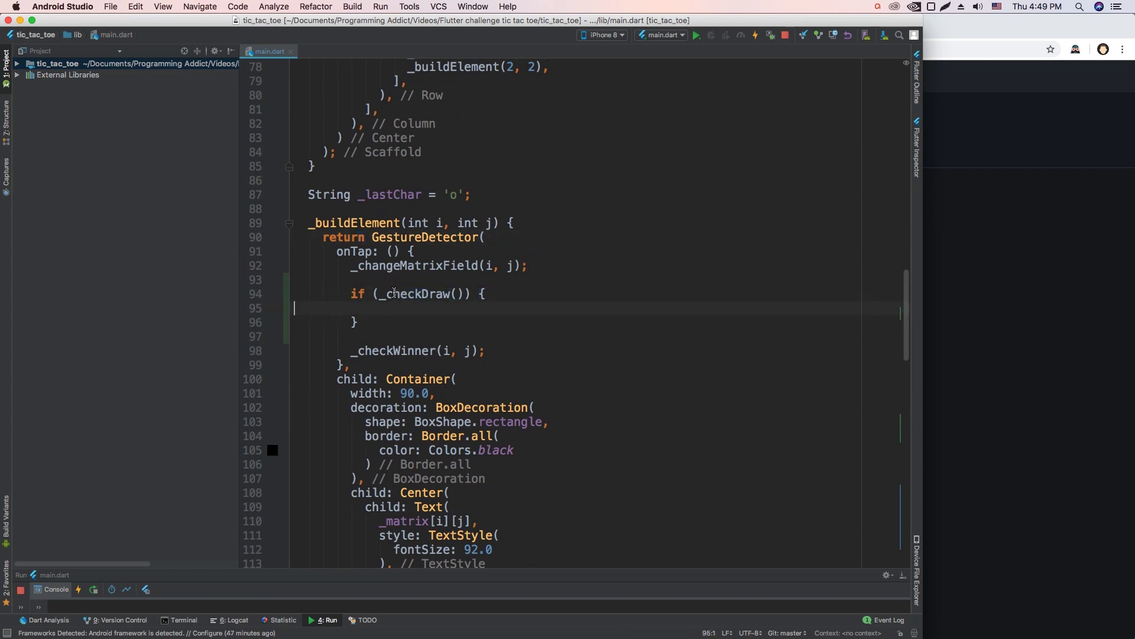
{"action": "type", "text": "_showDialog(winner)"}
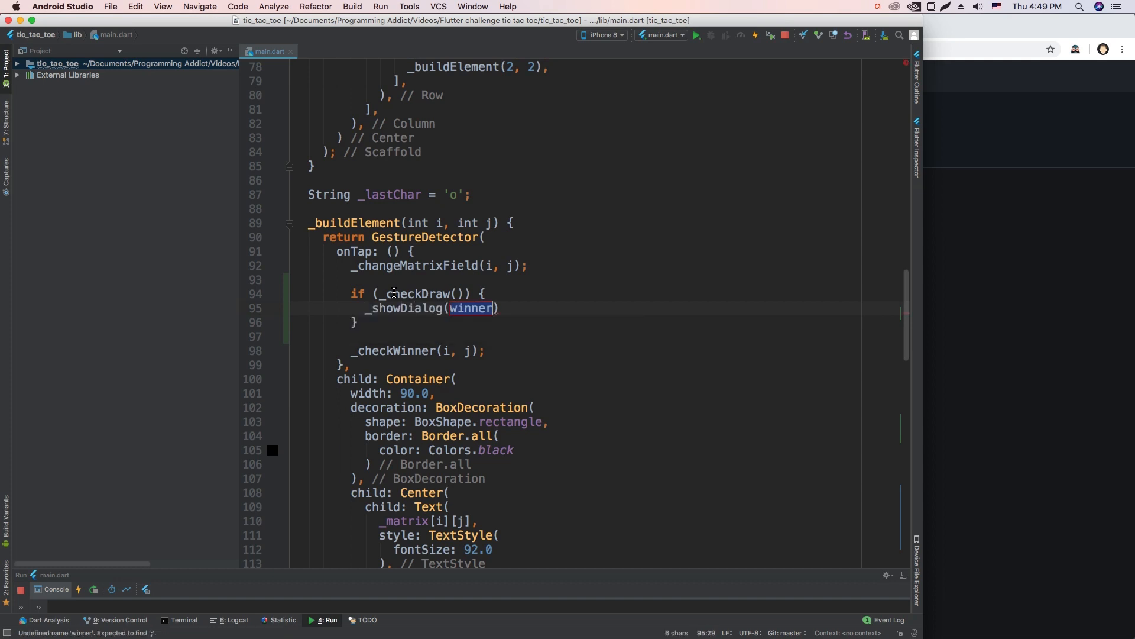
{"action": "type", "text": "nu"}
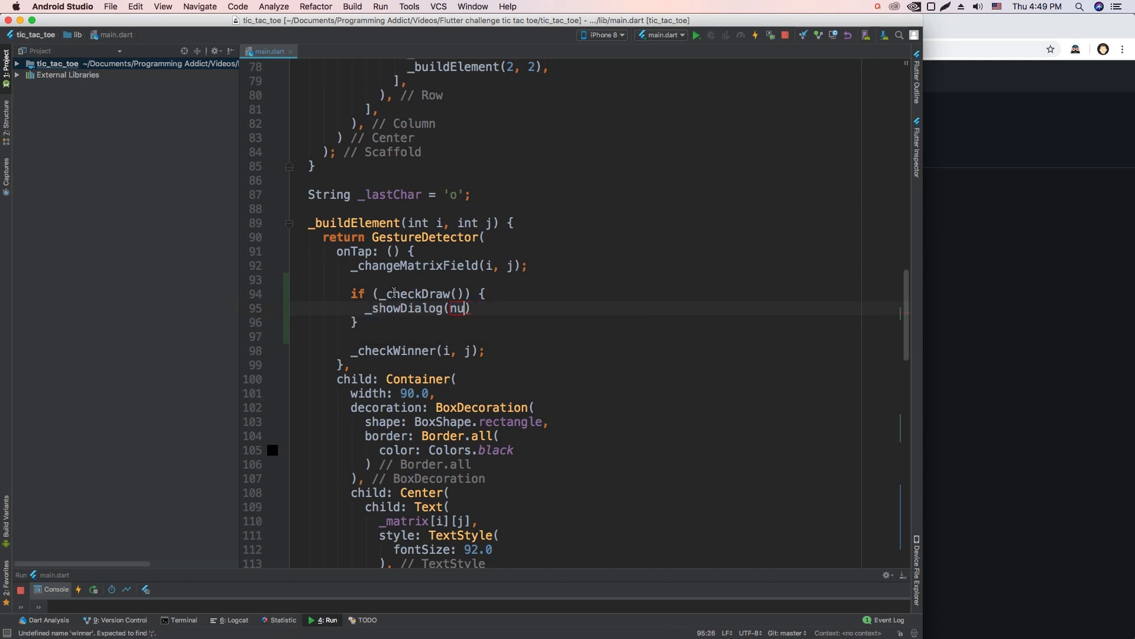
{"action": "type", "text": "ll"}
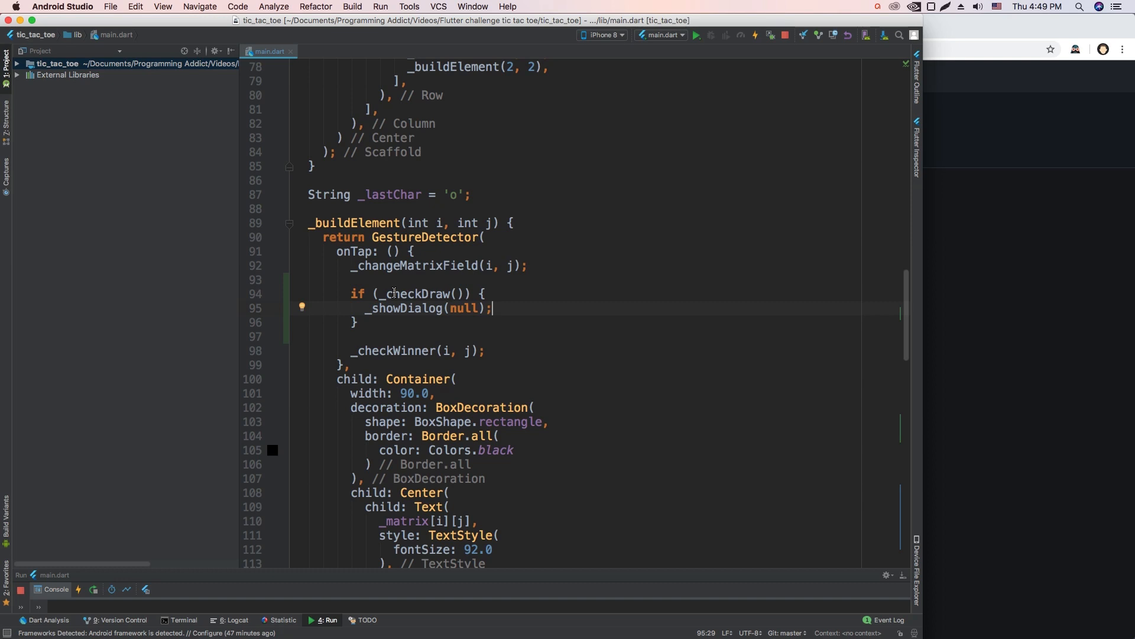
{"action": "type", "text": "else {"}
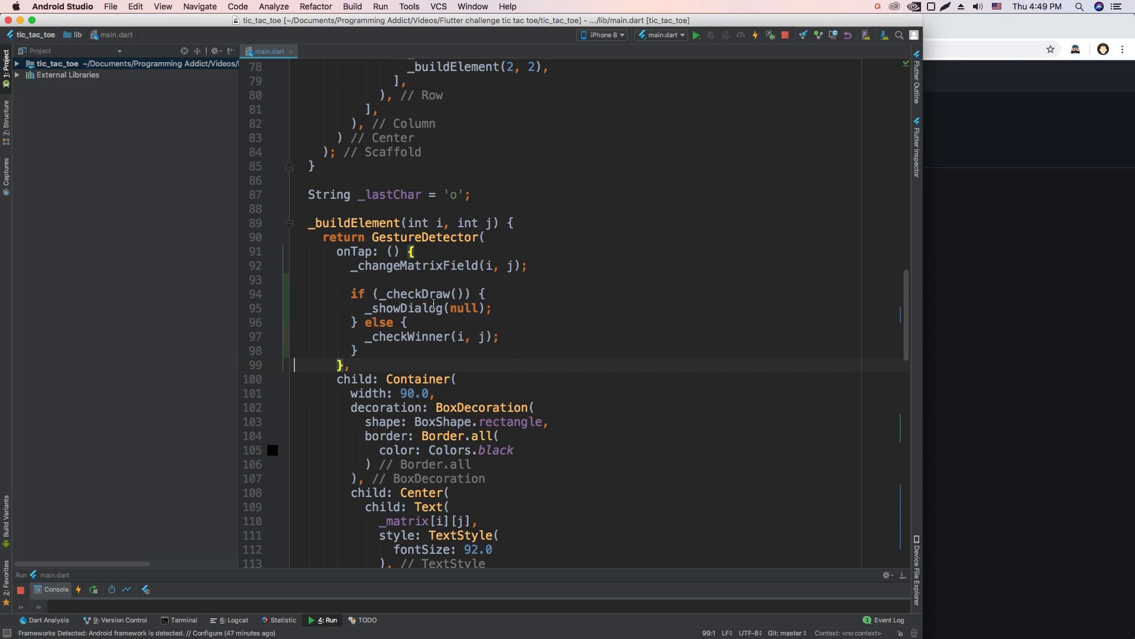
{"action": "scroll", "scroll_direction": "down", "scroll_amount": 3}
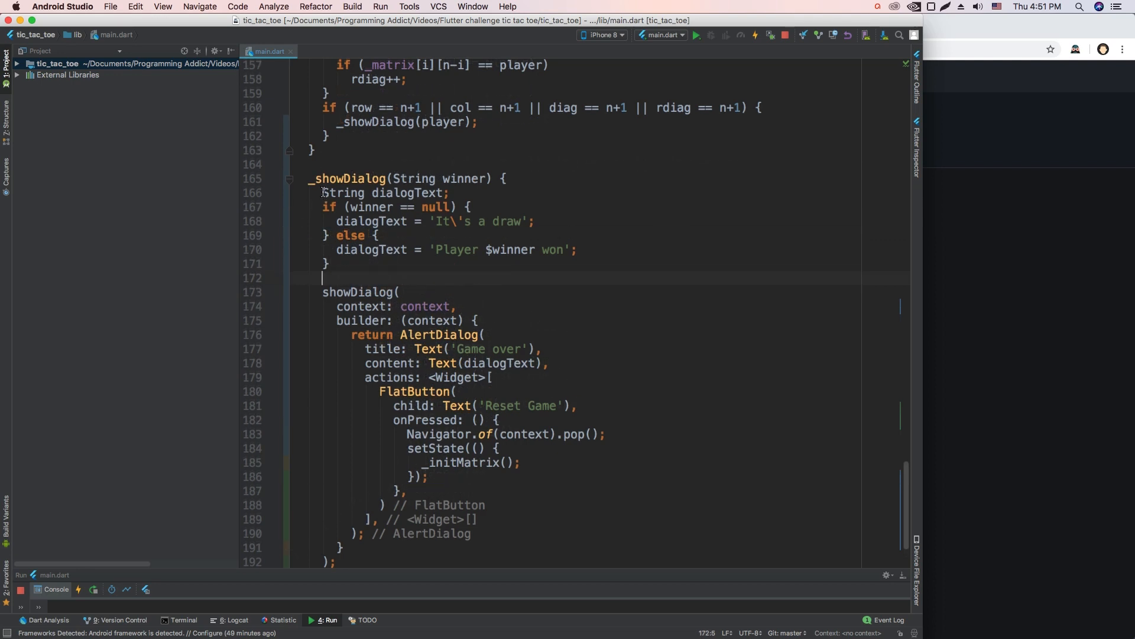
Compute dialogText as 'It's a draw' for null winner else 'Player $winner won' and use Text(dialogText)
{"action": "double_click", "coordinate": [410, 193]}
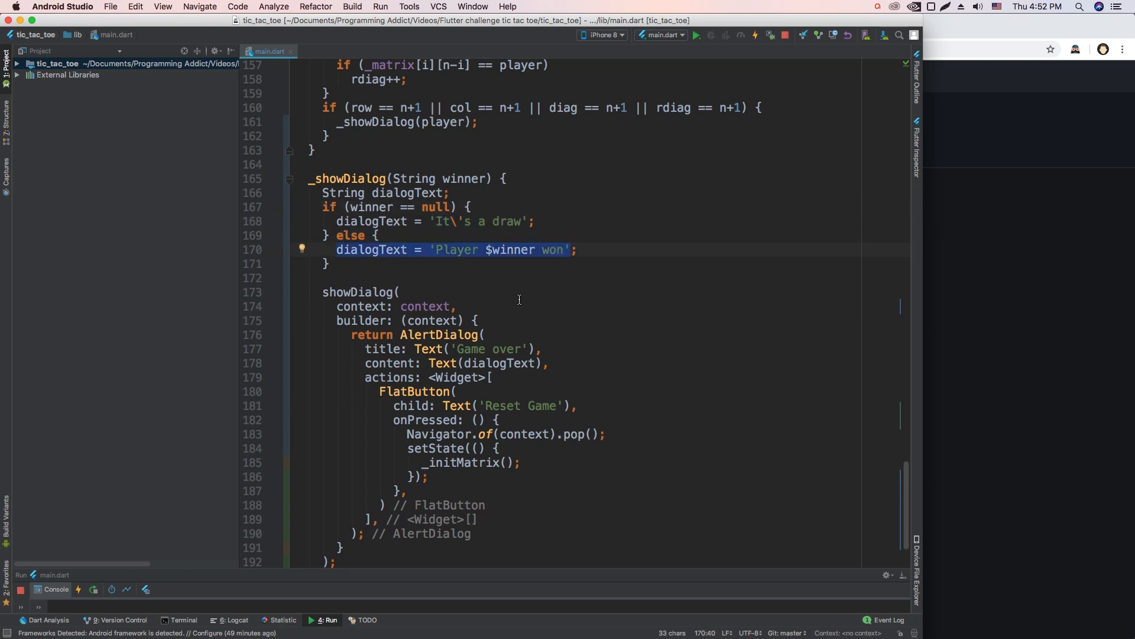
{"action": "left_click", "coordinate": [478, 363]}
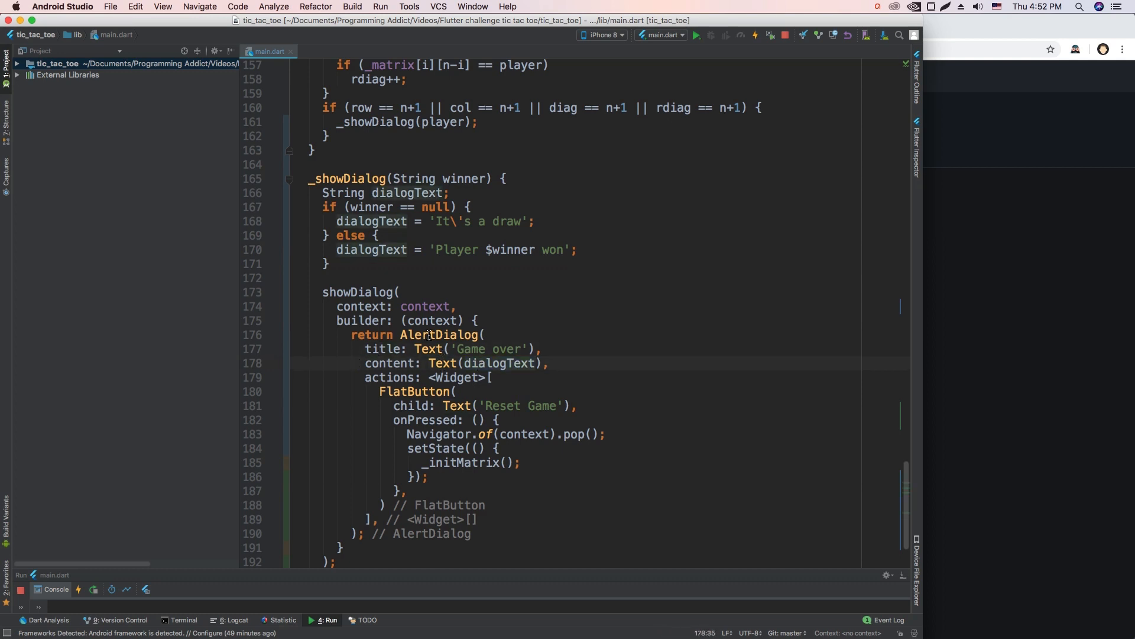
In the Simulator complete the middle column of Os, see 'Player O won' and reset the game
{"action": "double_click", "coordinate": [440, 334]}
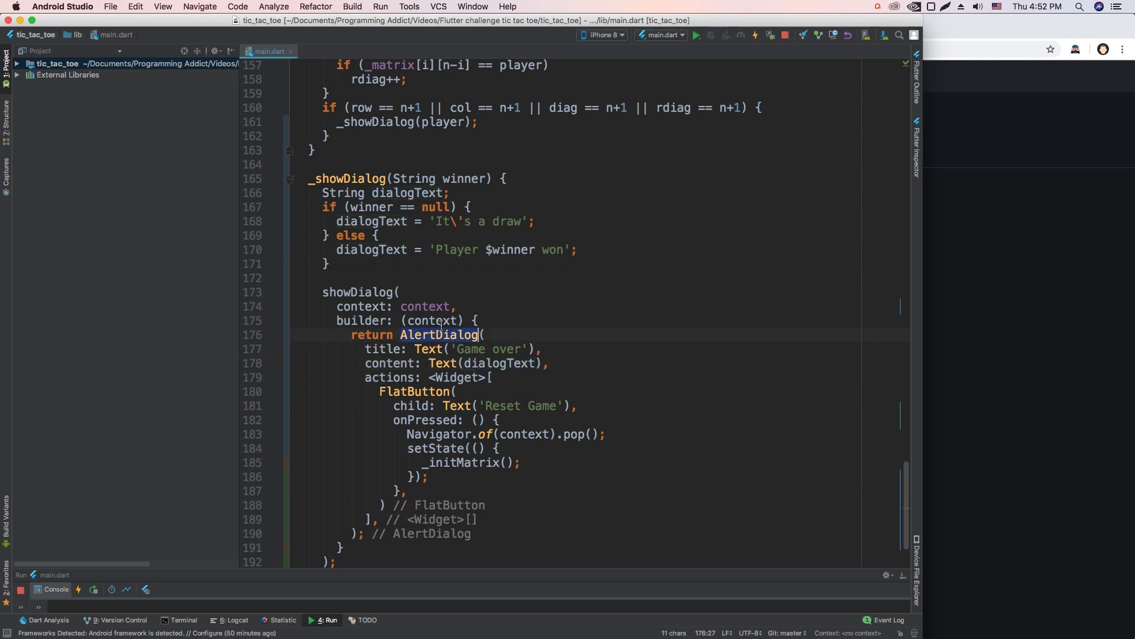
{"action": "left_click", "coordinate": [404, 277]}
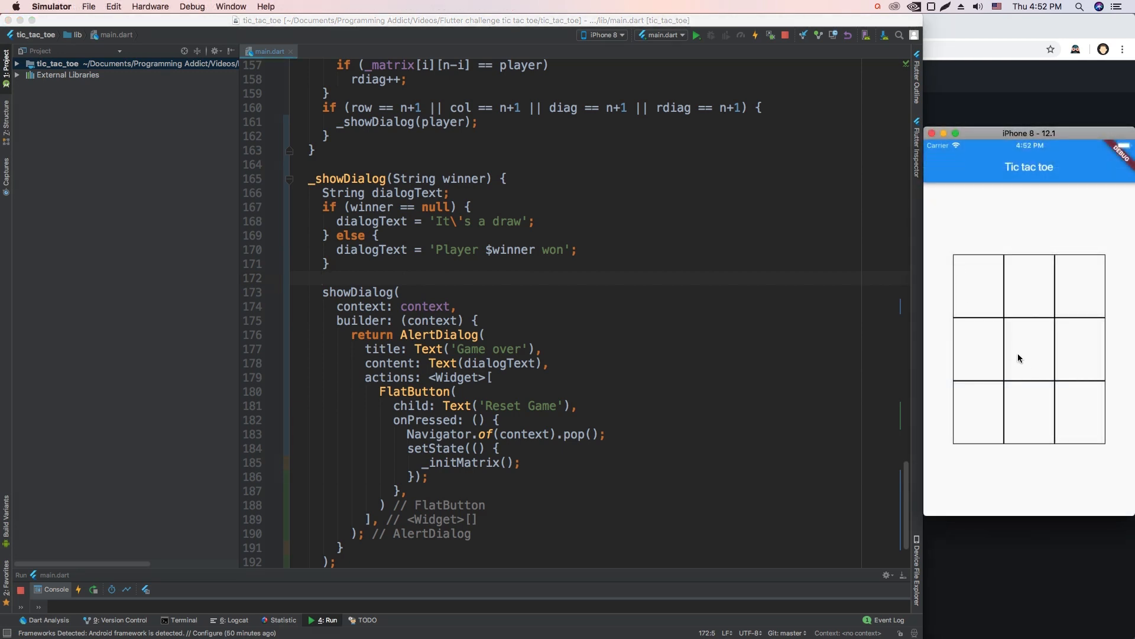
{"action": "mouse_move", "coordinate": [1068, 376]}
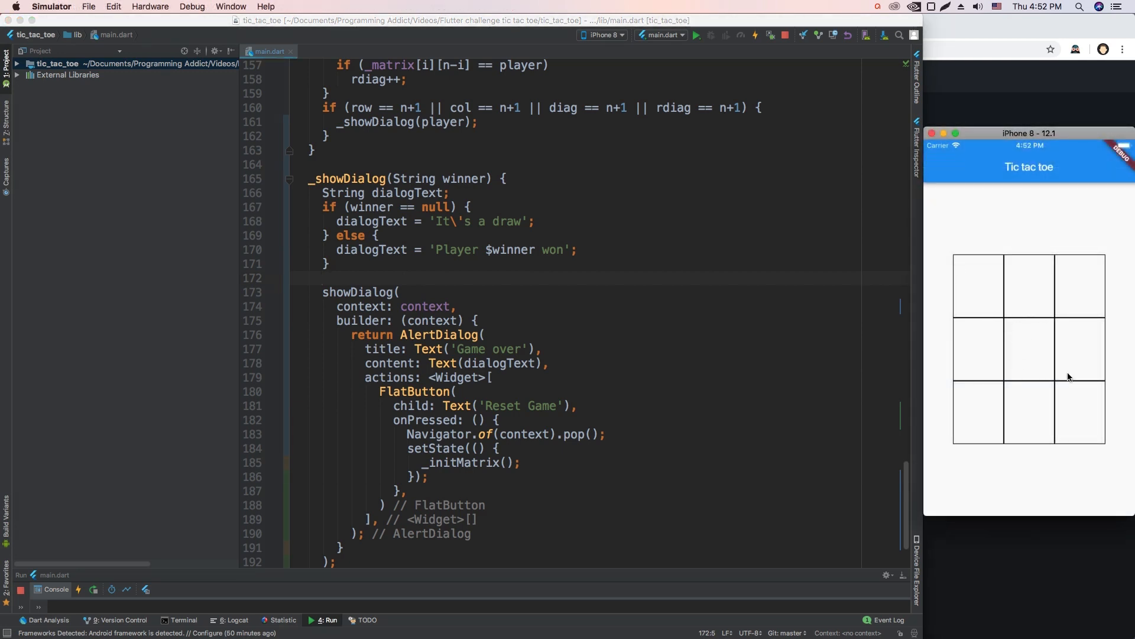
{"action": "mouse_move", "coordinate": [1041, 359]}
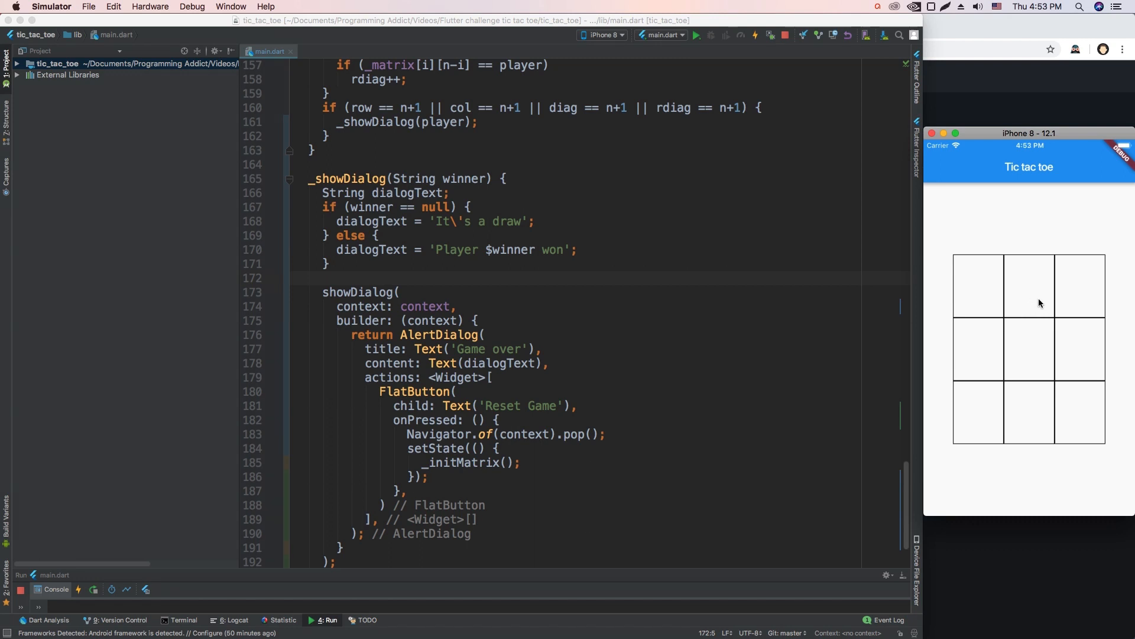
{"action": "left_click", "coordinate": [1028, 350]}
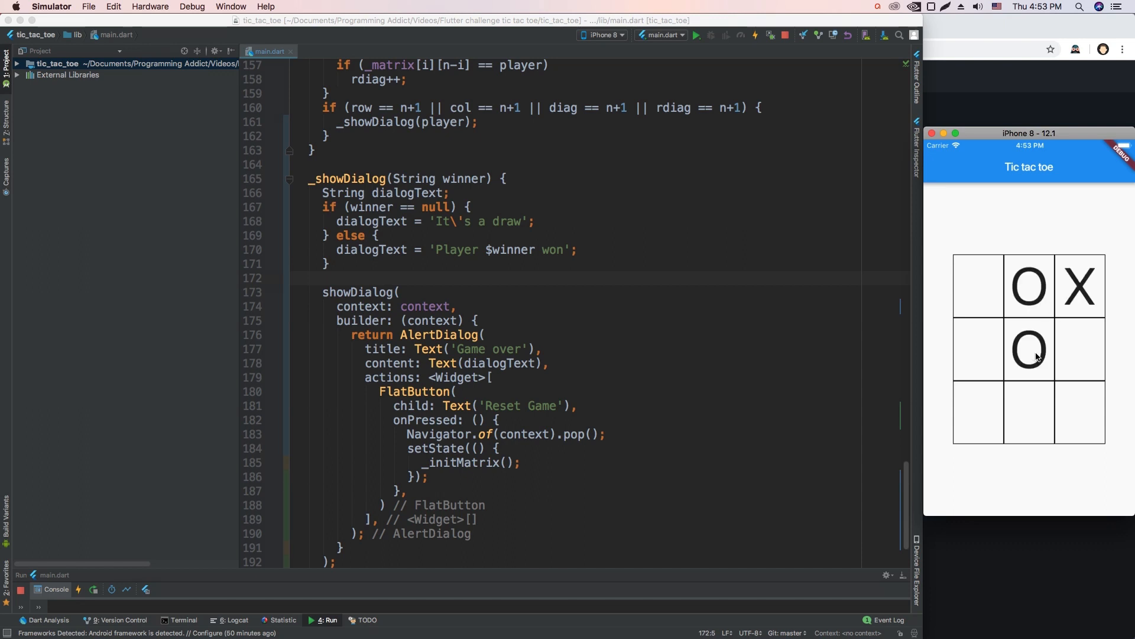
{"action": "left_click", "coordinate": [1028, 409]}
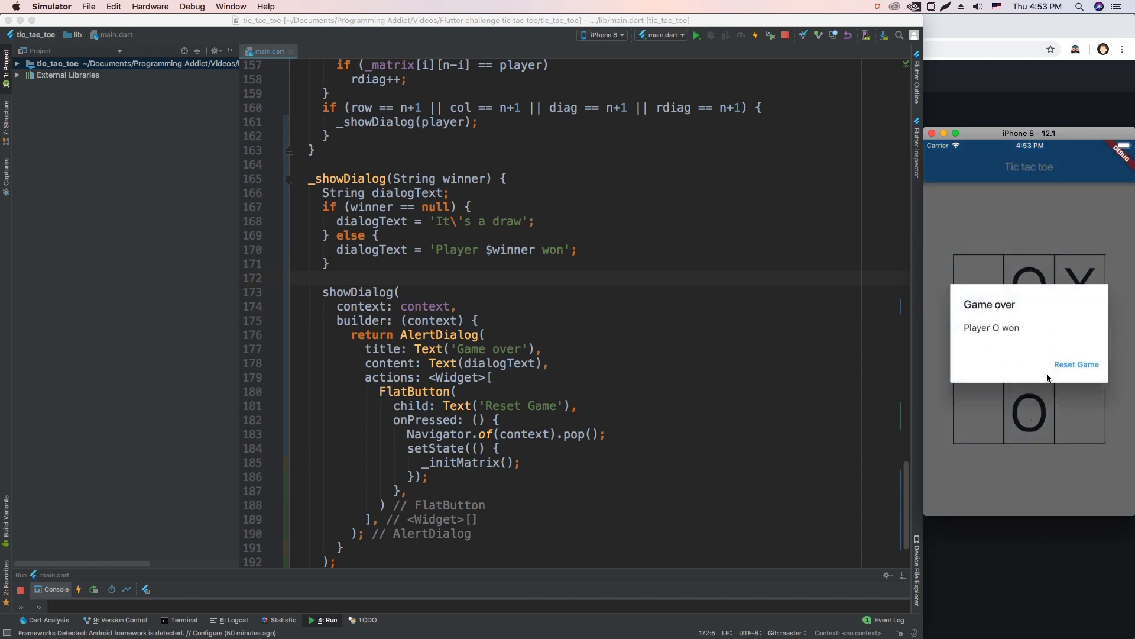
{"action": "left_click", "coordinate": [1076, 364]}
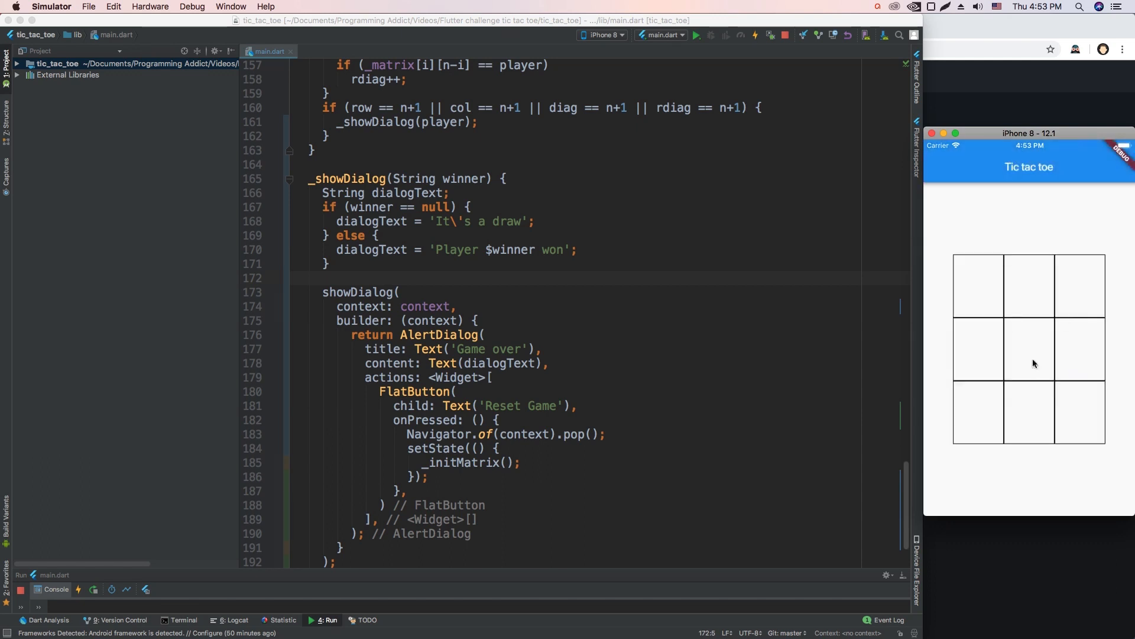
{"action": "mouse_move", "coordinate": [1027, 362]}
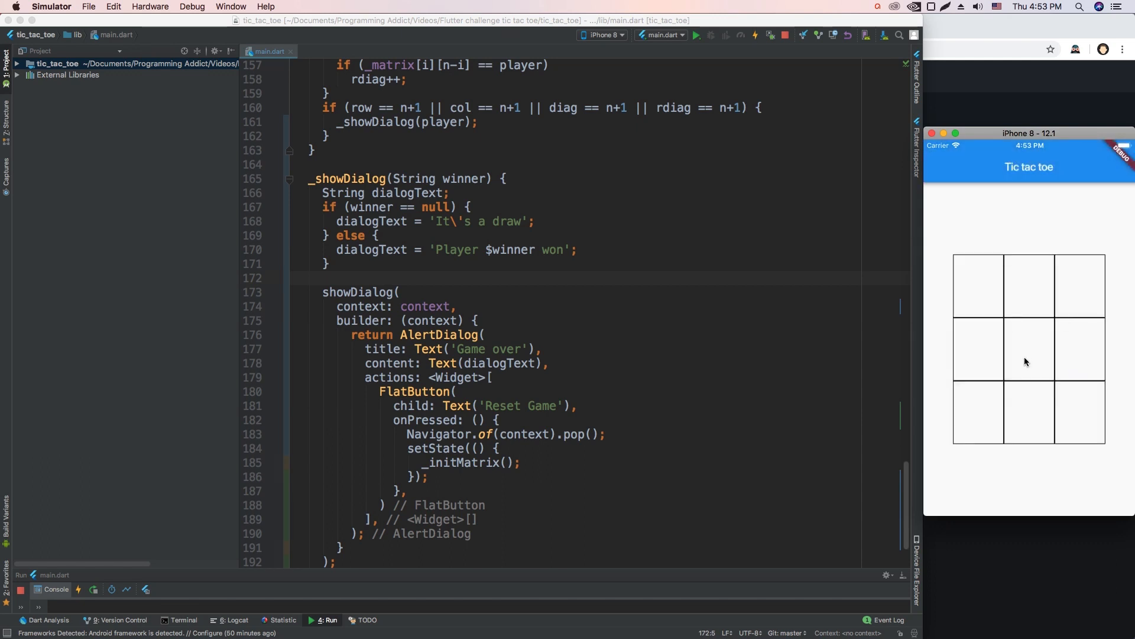
Fill the new board without a winning line until the 'It's a draw' dialog appears
{"action": "left_click", "coordinate": [1027, 350]}
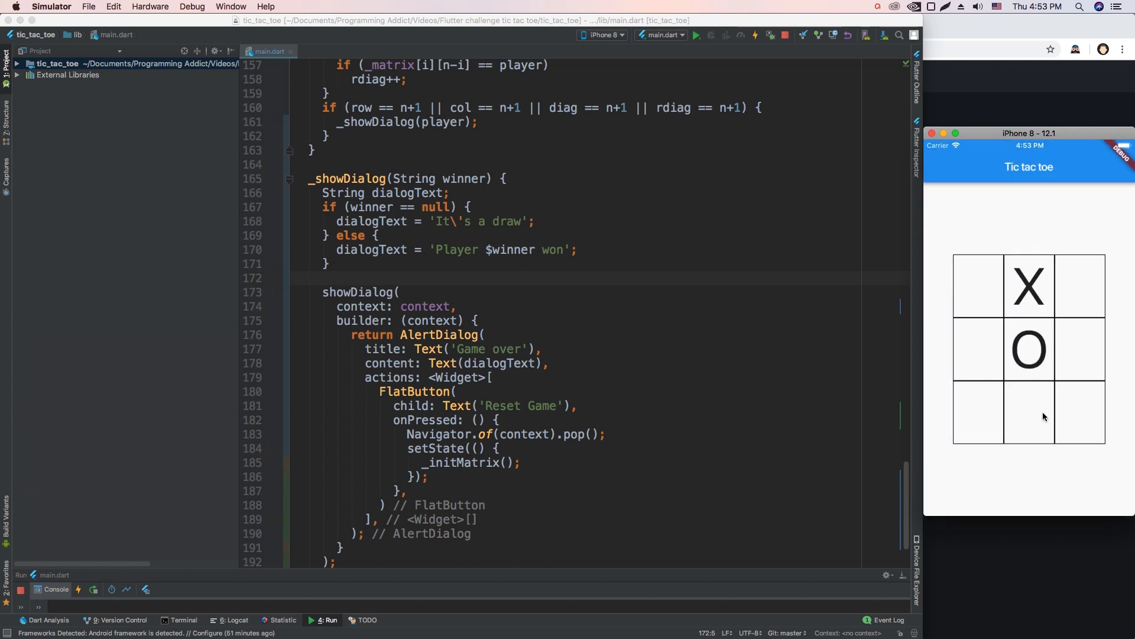
{"action": "left_click", "coordinate": [1076, 413]}
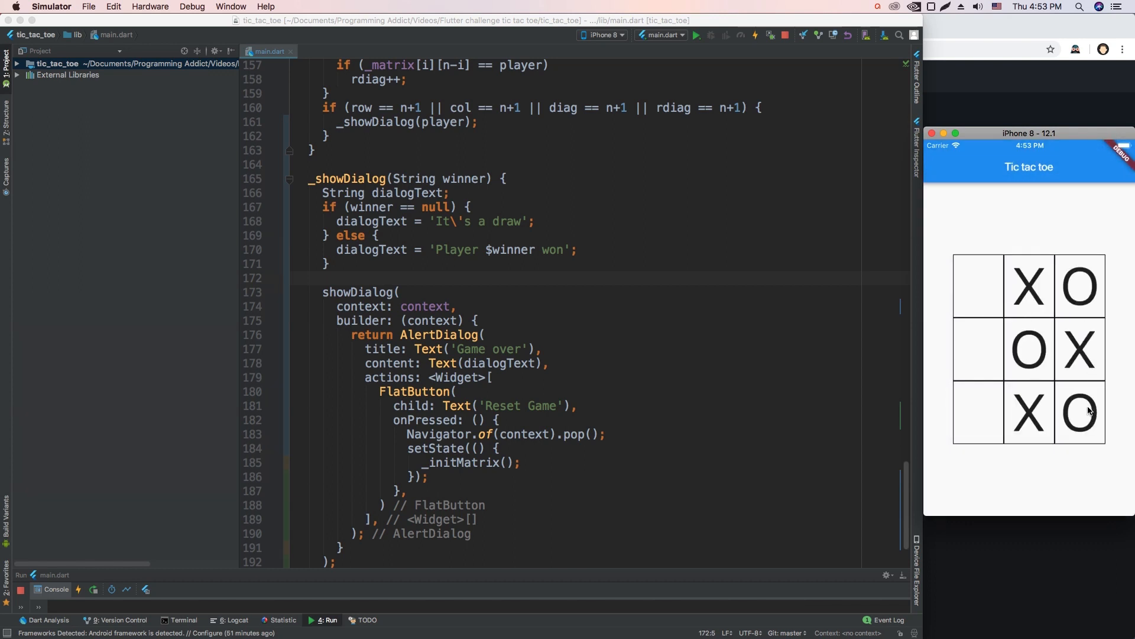
{"action": "left_click", "coordinate": [979, 285]}
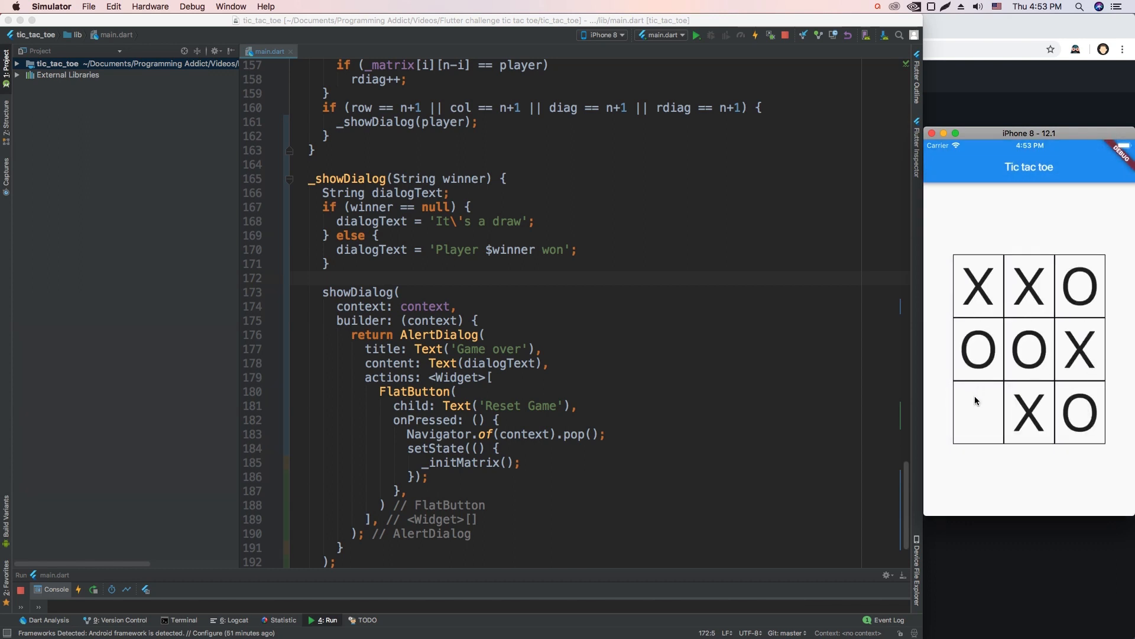
{"action": "left_click", "coordinate": [978, 412]}
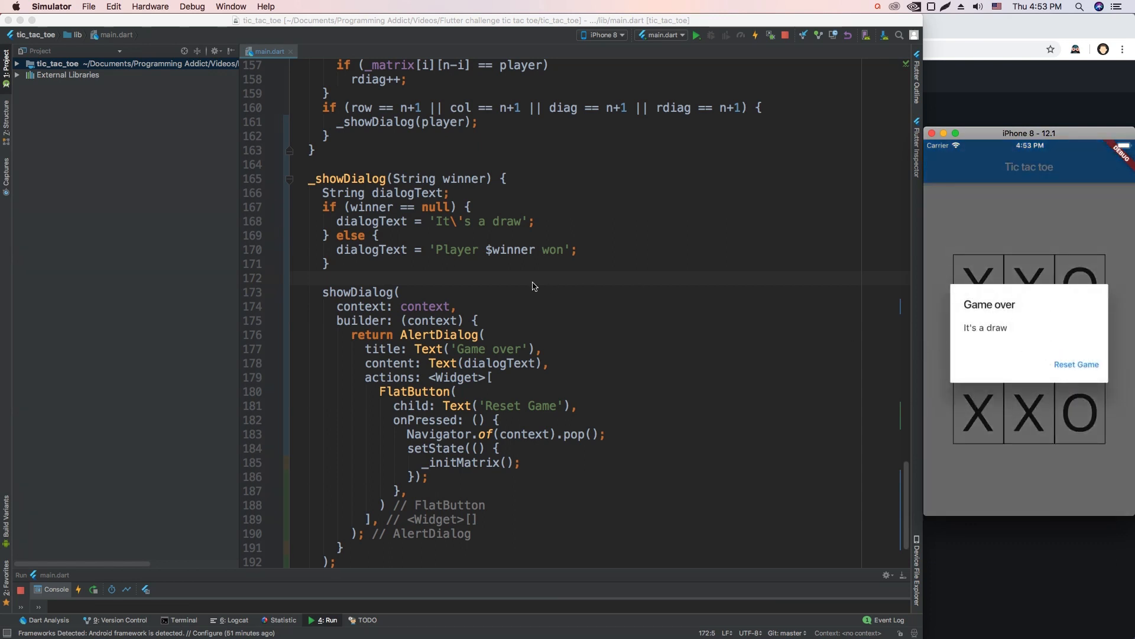
{"action": "mouse_move", "coordinate": [1075, 364]}
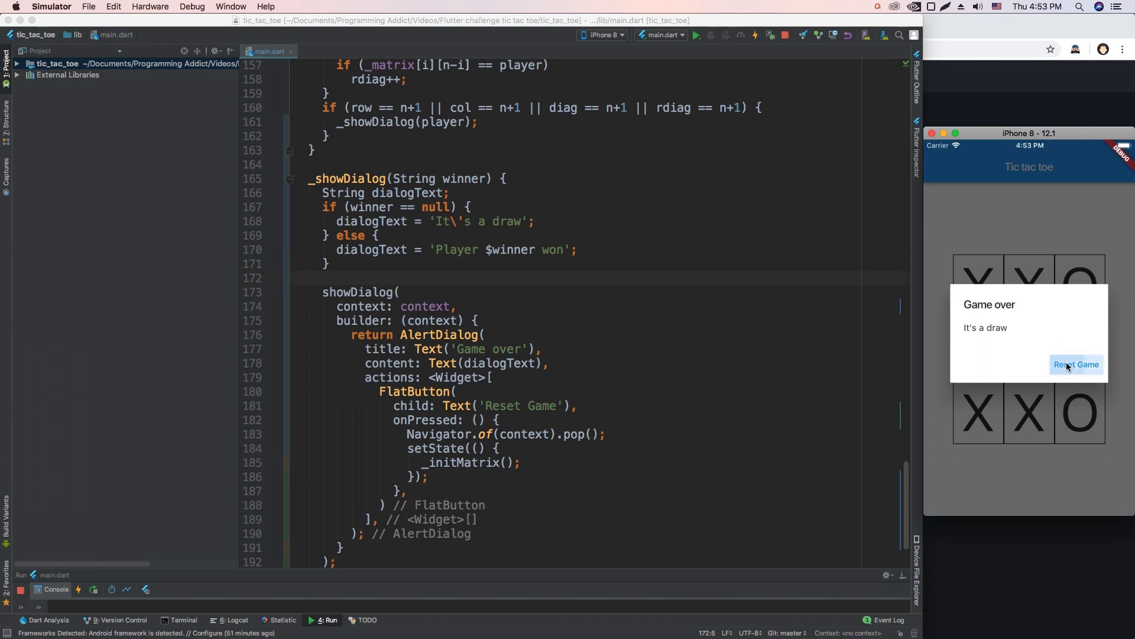
Reset the game from the 'It's a draw' Game over dialog
{"action": "left_click", "coordinate": [1076, 364]}
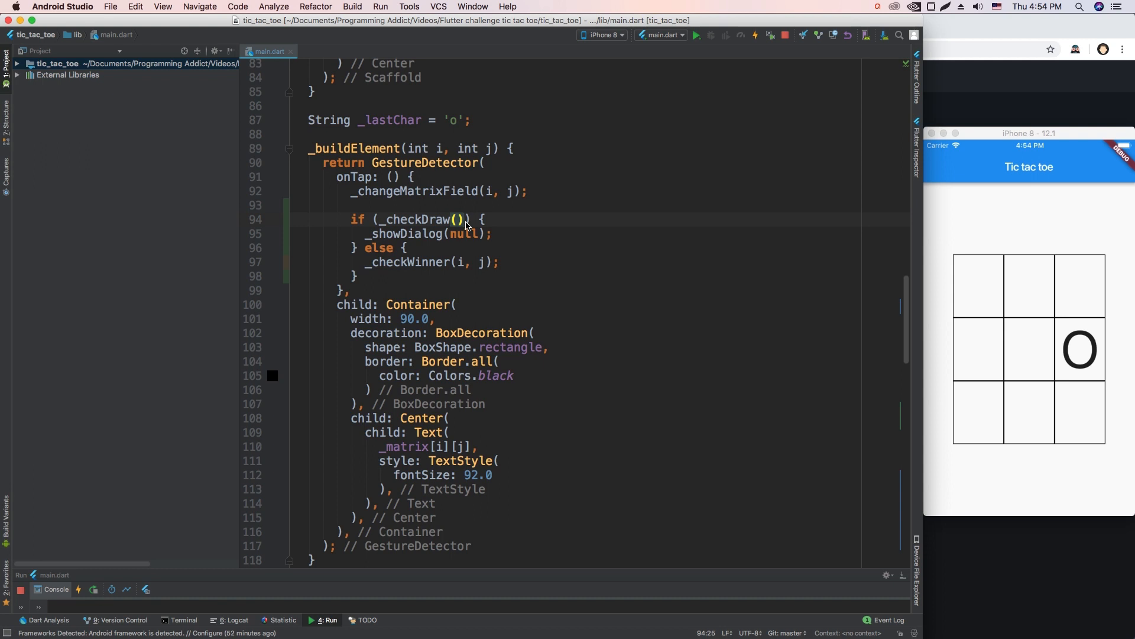
{"action": "mouse_move", "coordinate": [409, 263]}
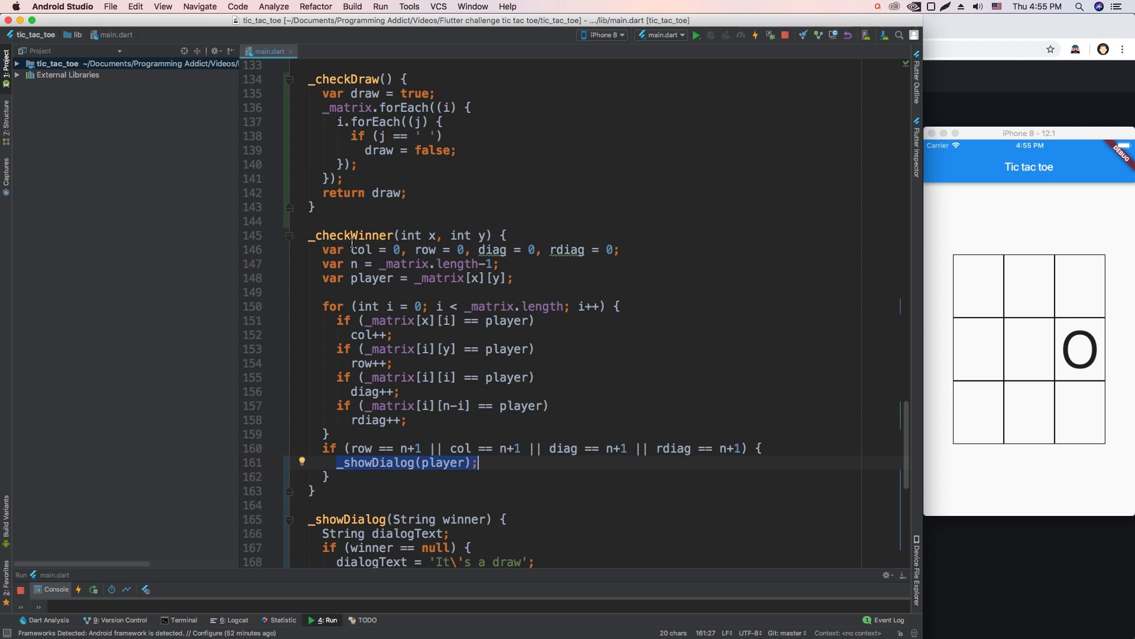
In onTap, show the winner's dialog with _matrix[i][j] when _checkWinner reports a win
{"action": "type", "text": "retu"}
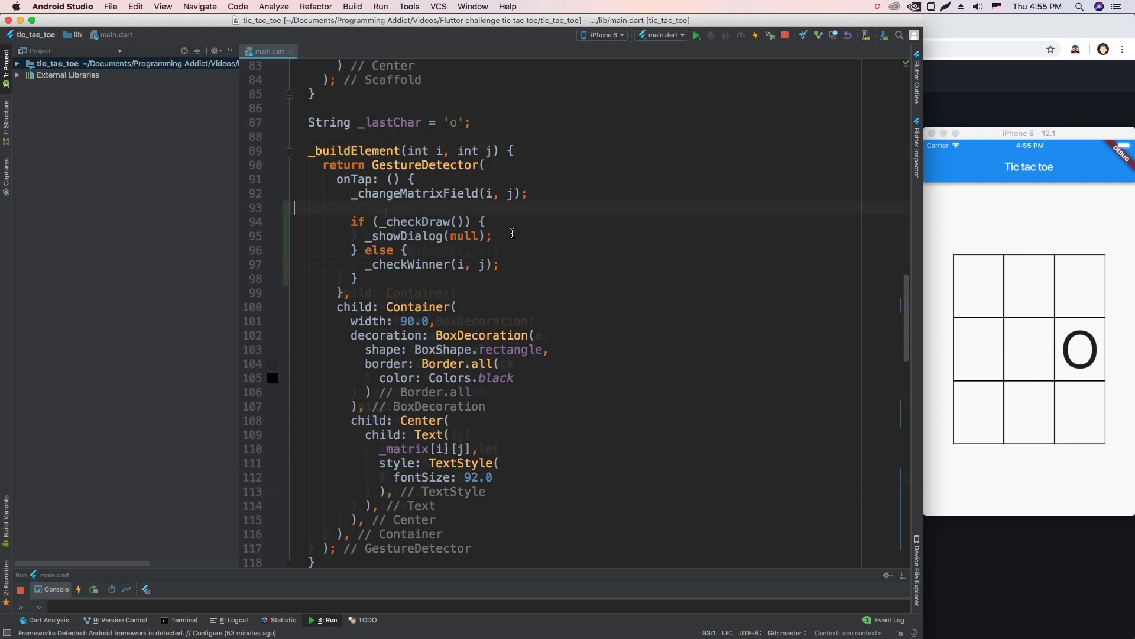
{"action": "type", "text": "var isWinner = checkWinner(i, j);"}
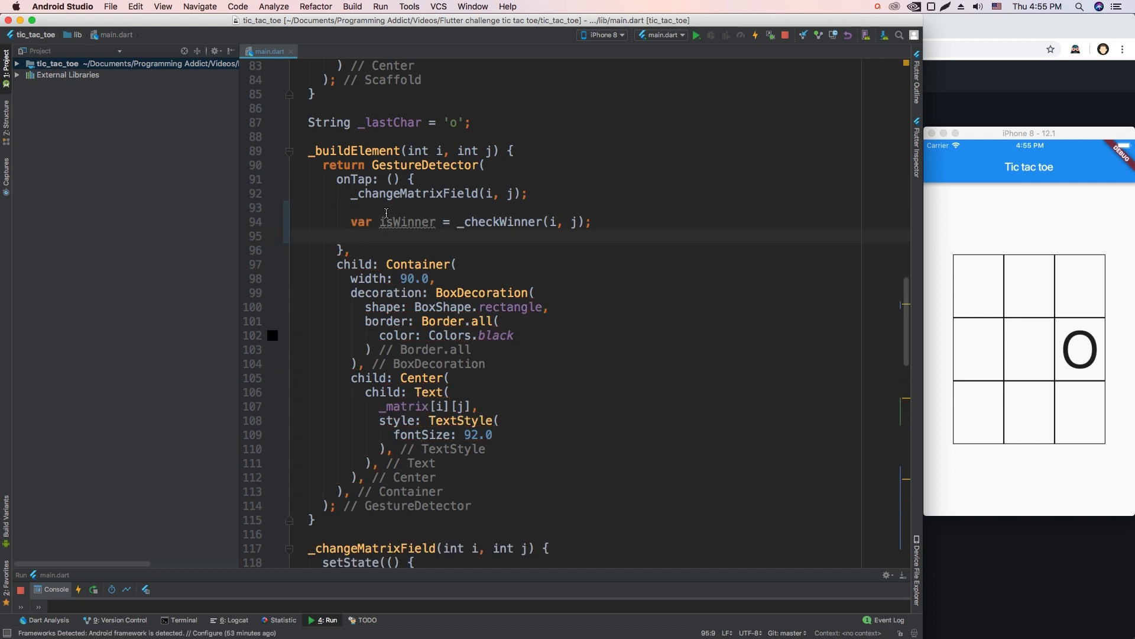
{"action": "type", "text": "if (isWinner) {"}
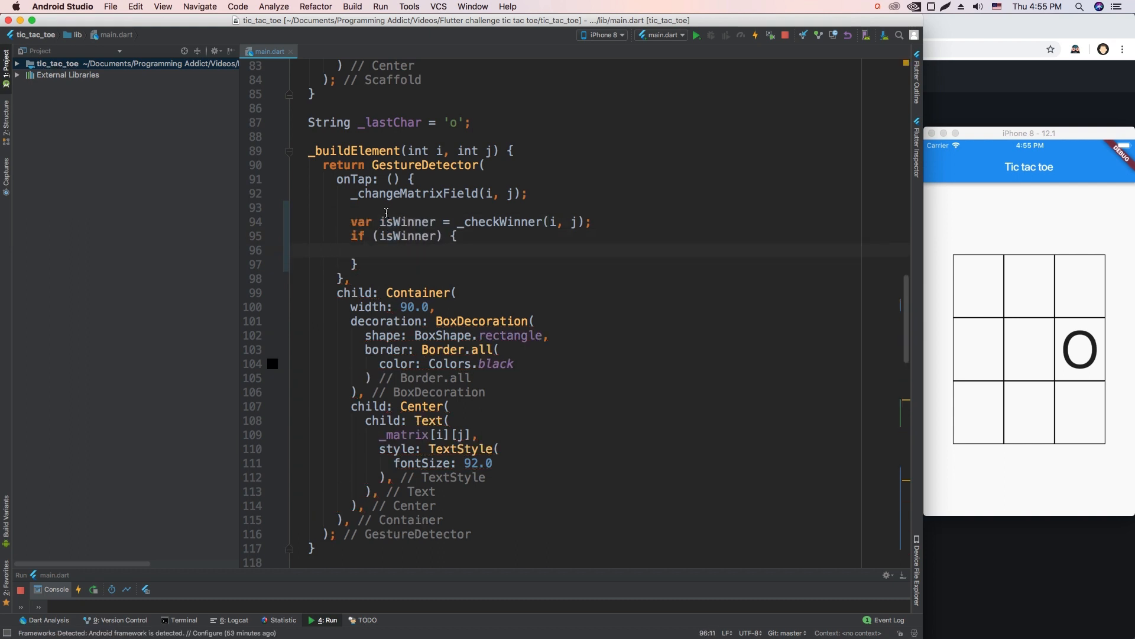
{"action": "type", "text": "_showDialog(matrix[i][j])"}
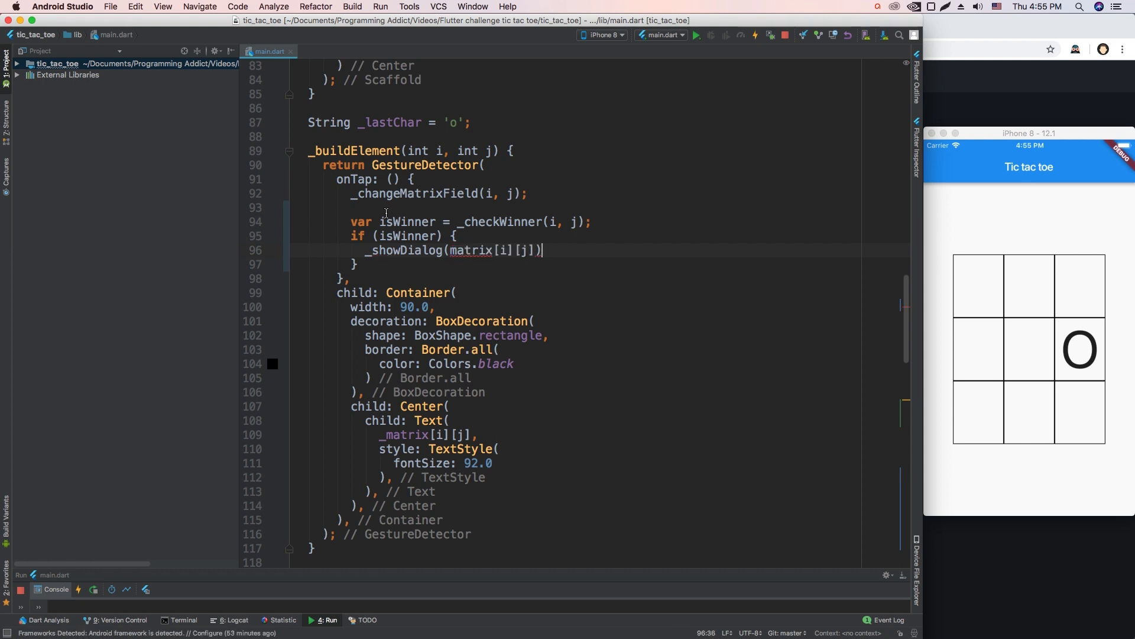
{"action": "type", "text": ";"}
{"action": "left_click", "coordinate": [597, 263]}
{"action": "type", "text": " else {"}
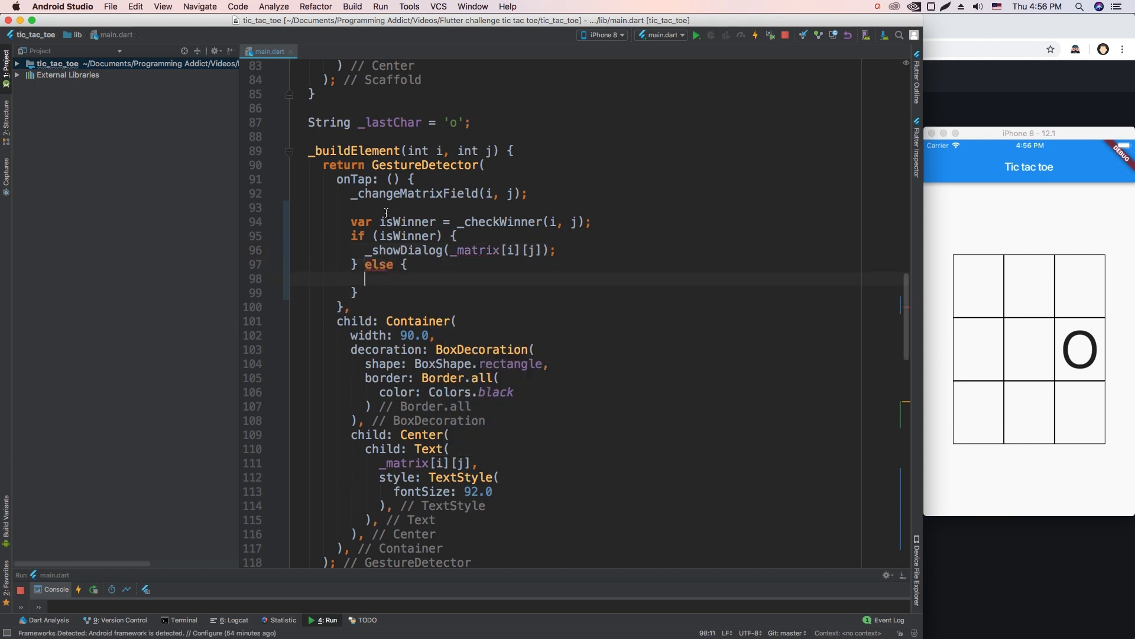
Otherwise show the draw dialog with _showDialog(null) when _checkDraw is true
{"action": "type", "text": "if (ched"}
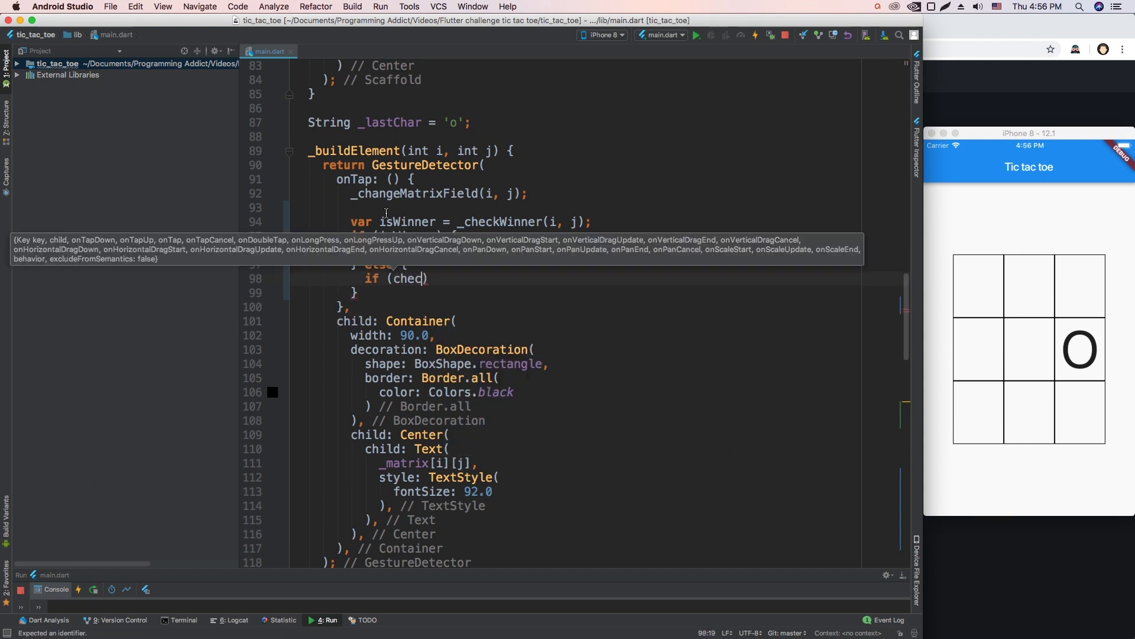
{"action": "type", "text": "_showDialog(null);"}
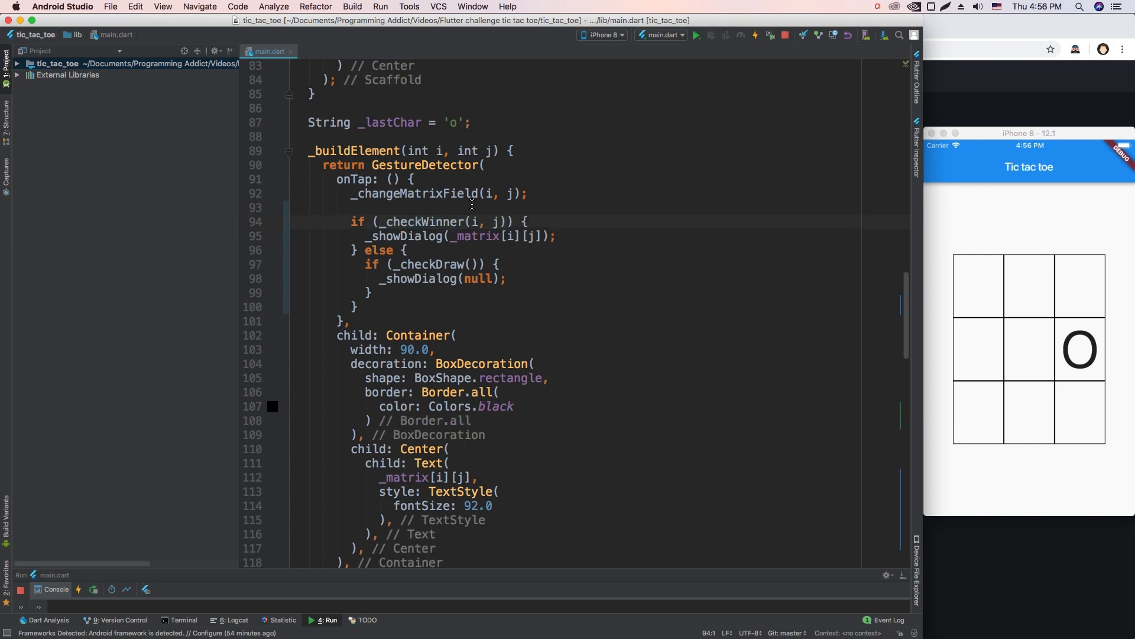
Scroll down to the _checkWinner definition returning true for a completed line
{"action": "scroll", "scroll_direction": "down", "scroll_amount": 3}
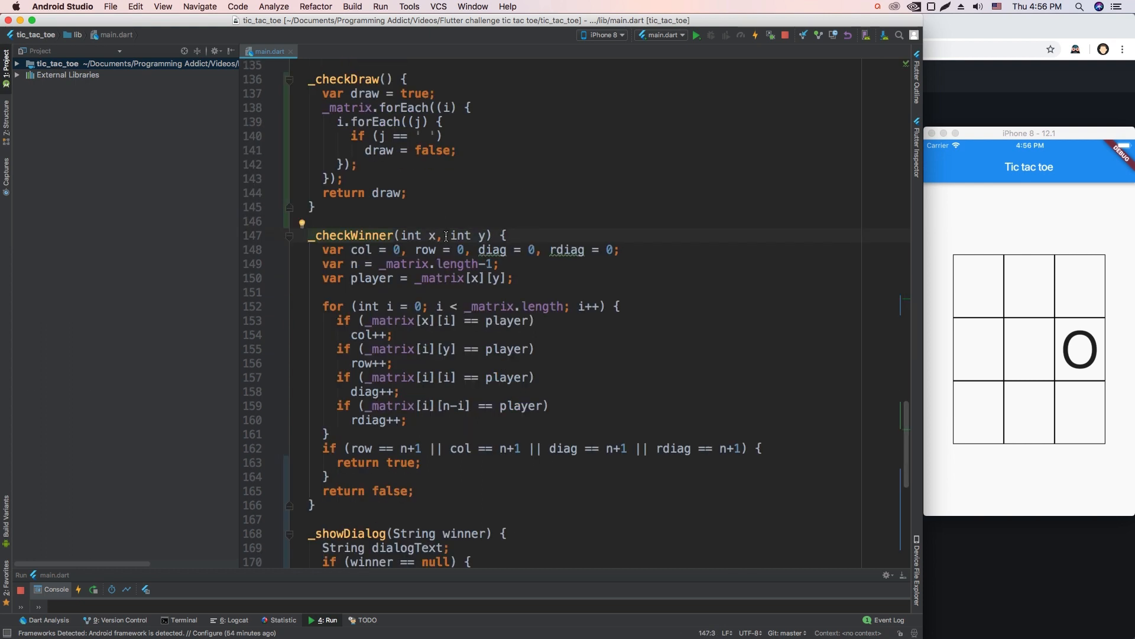
{"action": "mouse_move", "coordinate": [532, 330]}
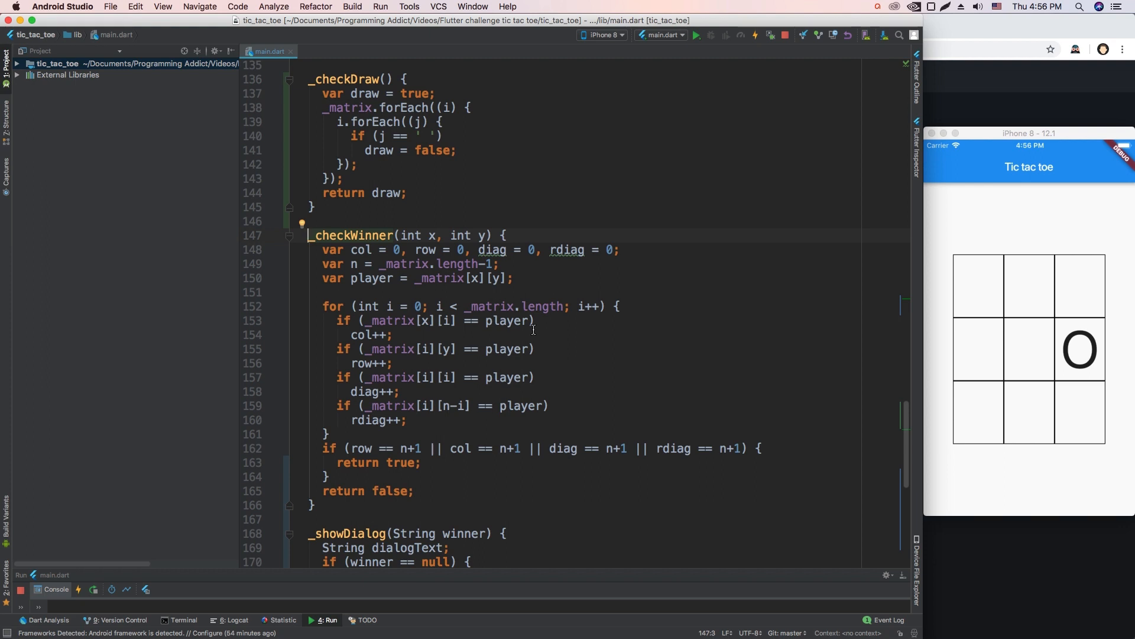
{"action": "mouse_move", "coordinate": [449, 306]}
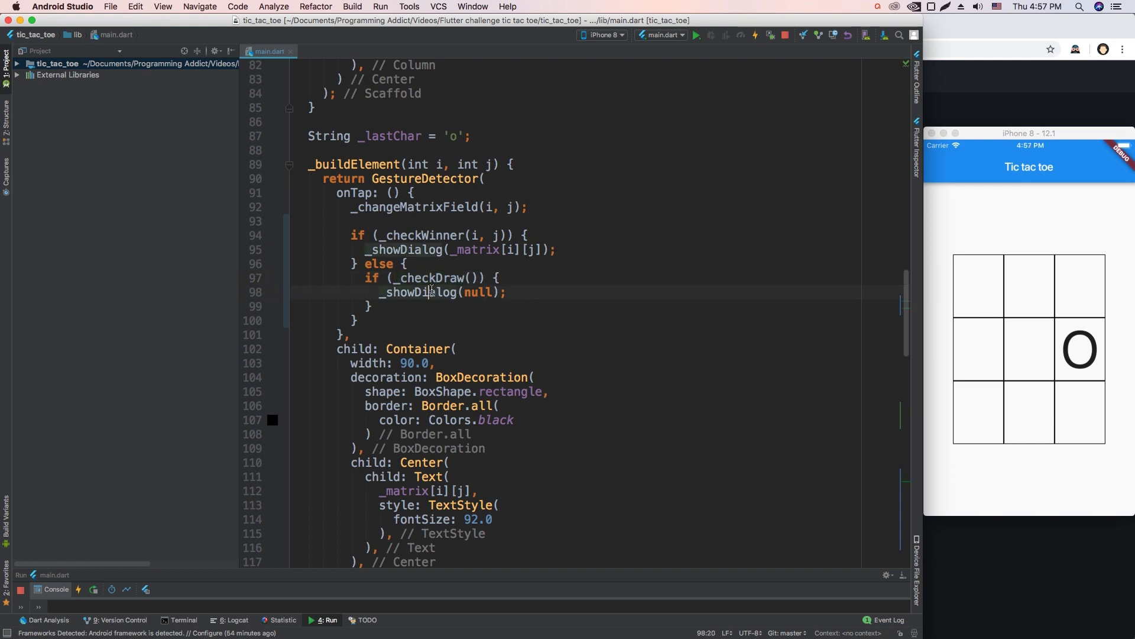
In the Simulator, place the winning X, see 'Player X won' and reset the game
{"action": "left_click", "coordinate": [754, 35]}
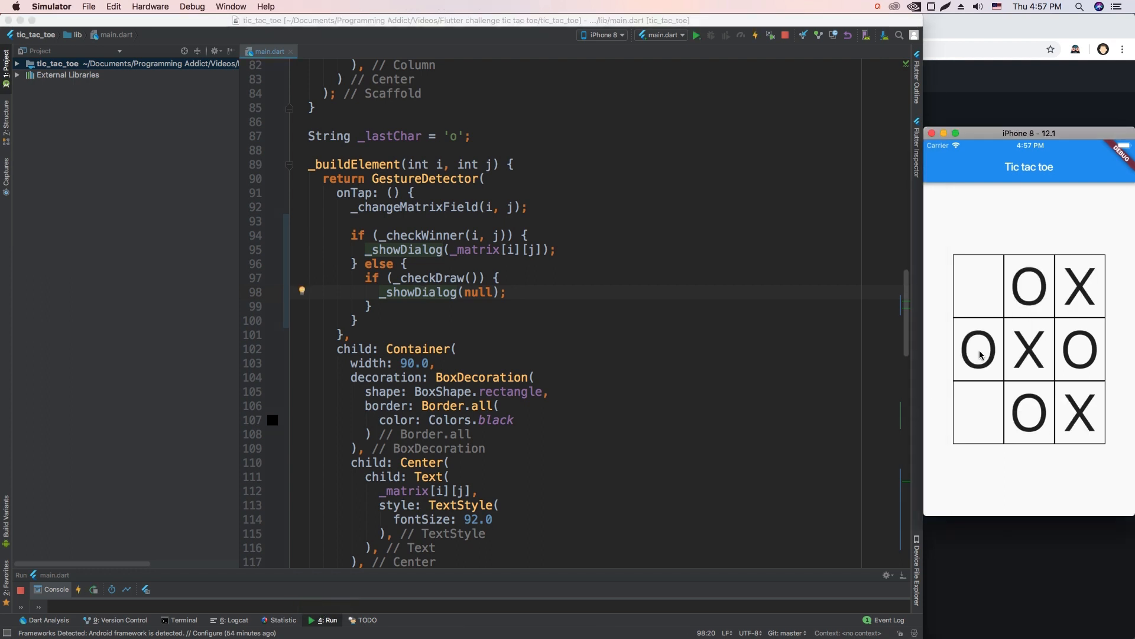
{"action": "left_click", "coordinate": [978, 285]}
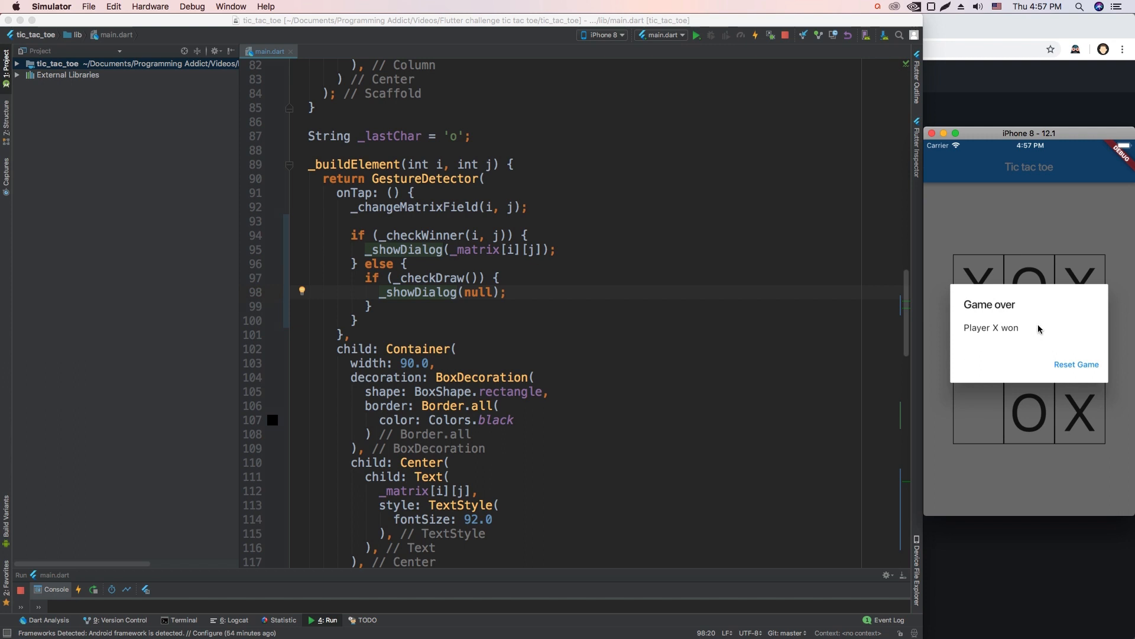
{"action": "left_click", "coordinate": [1077, 364]}
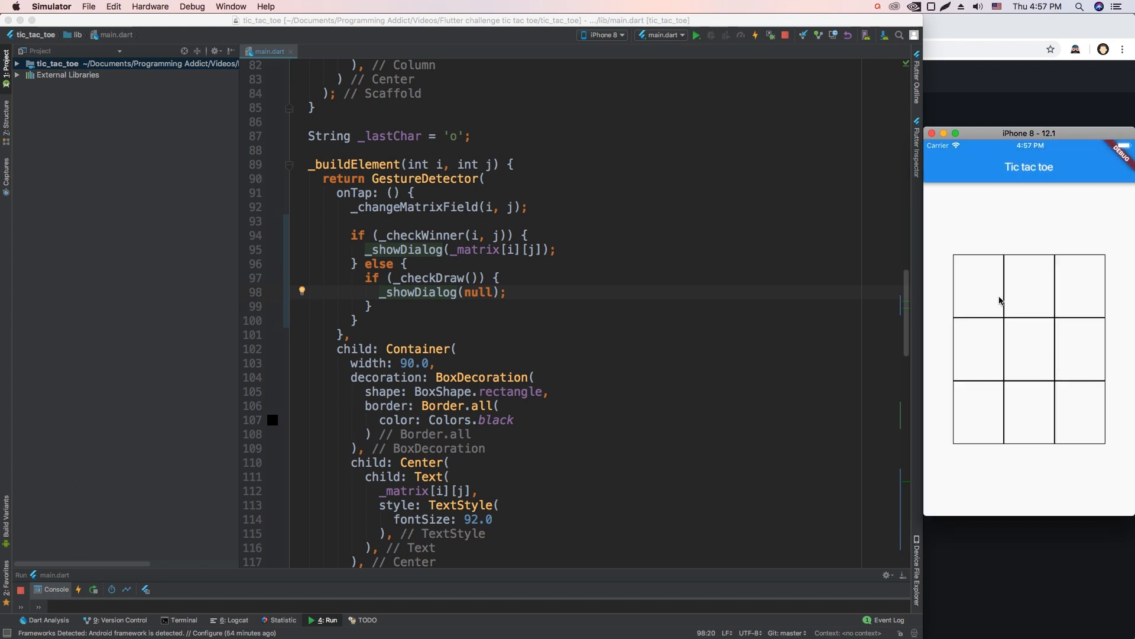
Play the next game to 'It's a draw' and reset the board again
{"action": "left_click", "coordinate": [978, 350]}
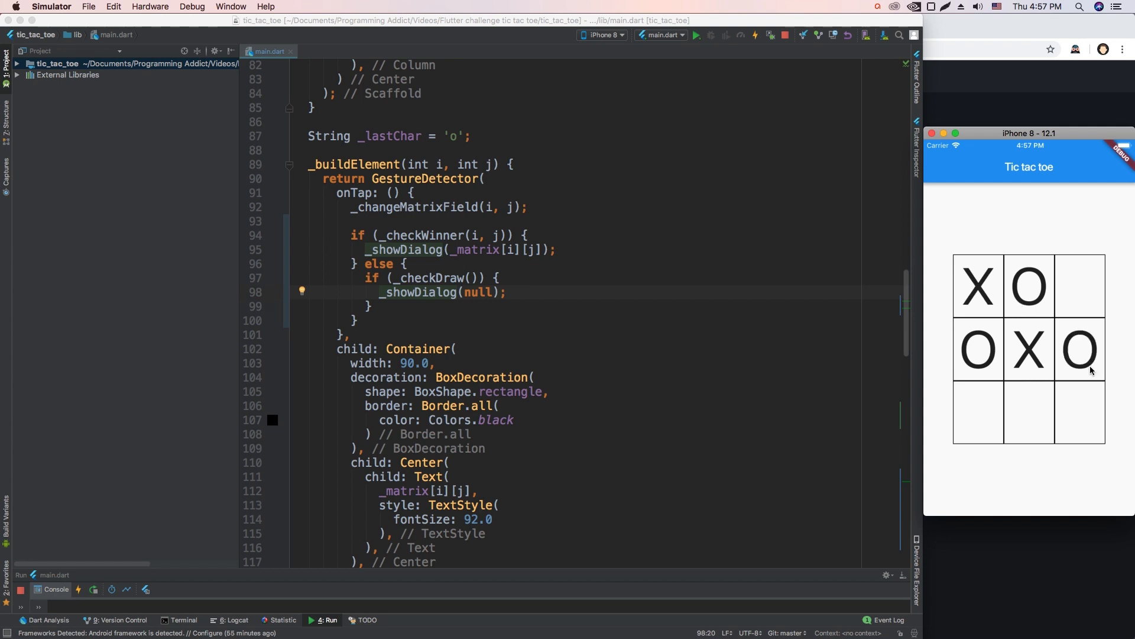
{"action": "left_click", "coordinate": [1078, 285]}
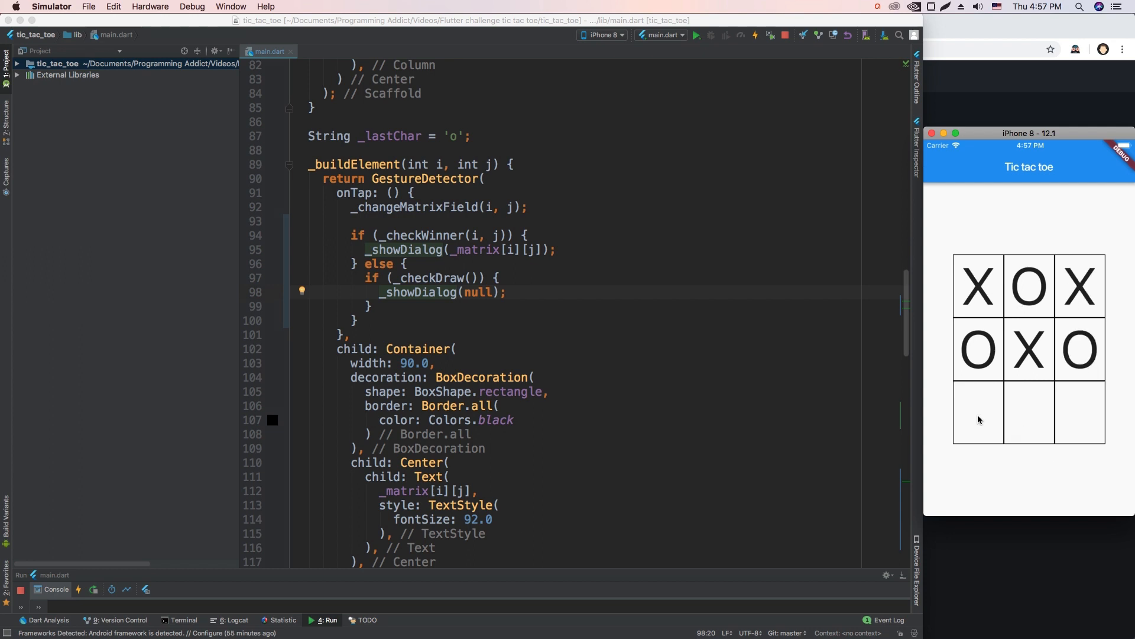
{"action": "left_click", "coordinate": [978, 412]}
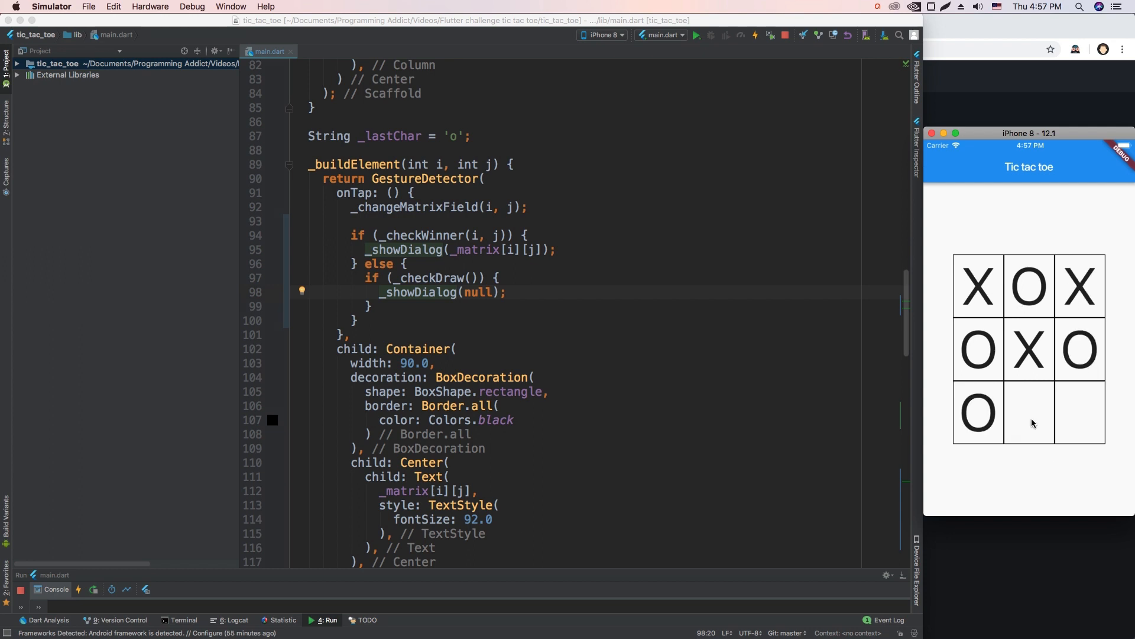
{"action": "mouse_move", "coordinate": [1033, 409]}
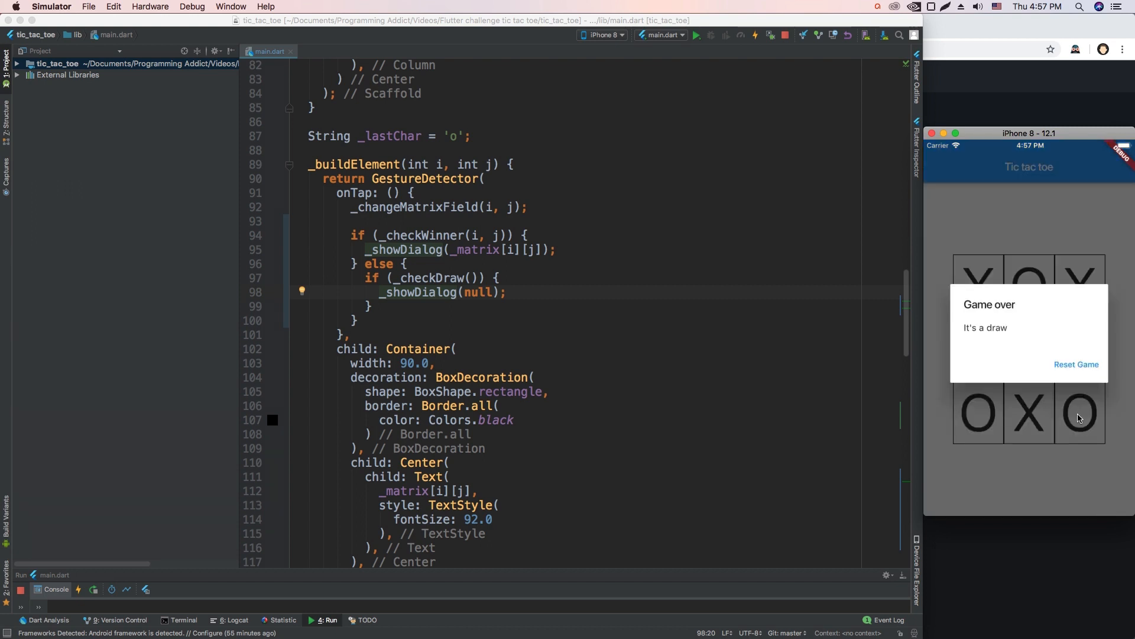
{"action": "left_click", "coordinate": [1075, 364]}
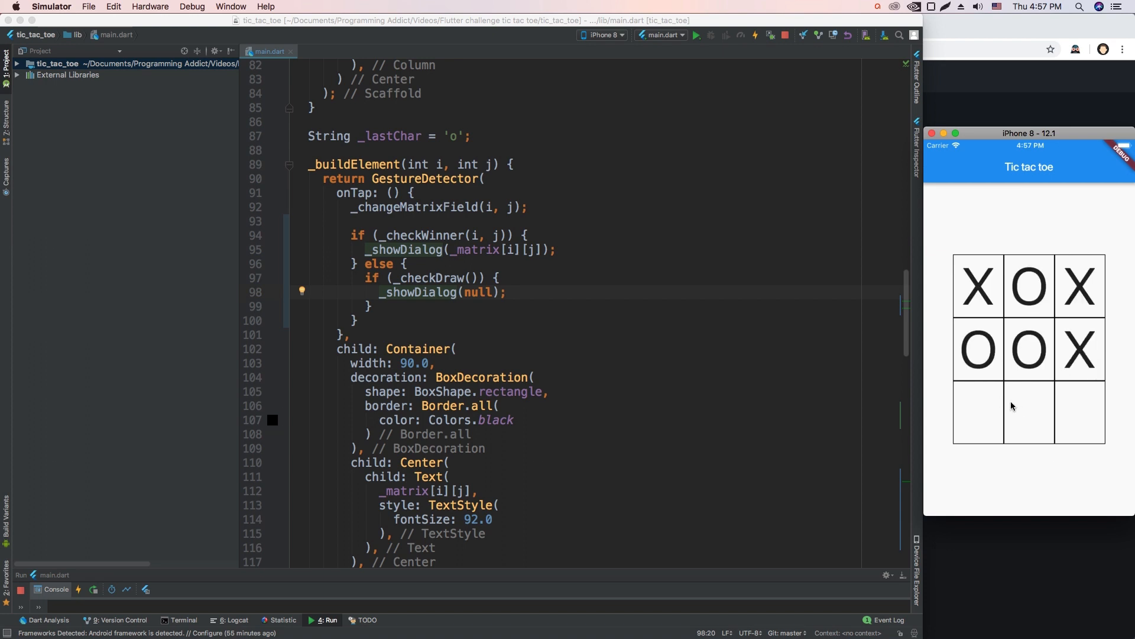
Play bottom-row squares until 'Player X won' appears, then reset the game
{"action": "left_click", "coordinate": [1028, 413]}
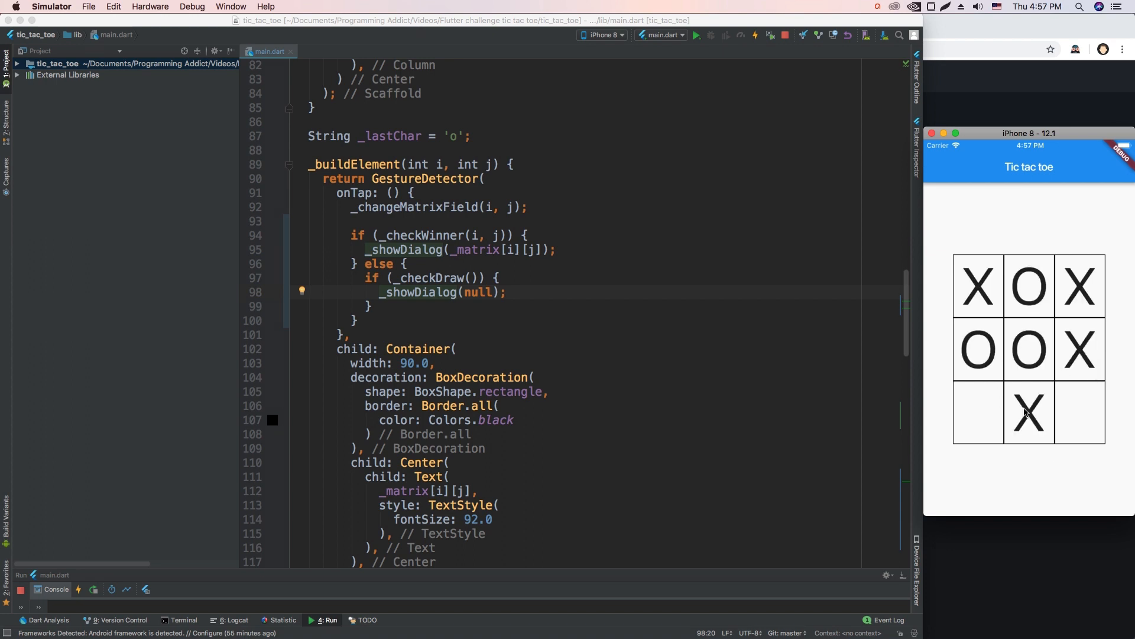
{"action": "left_click", "coordinate": [978, 413]}
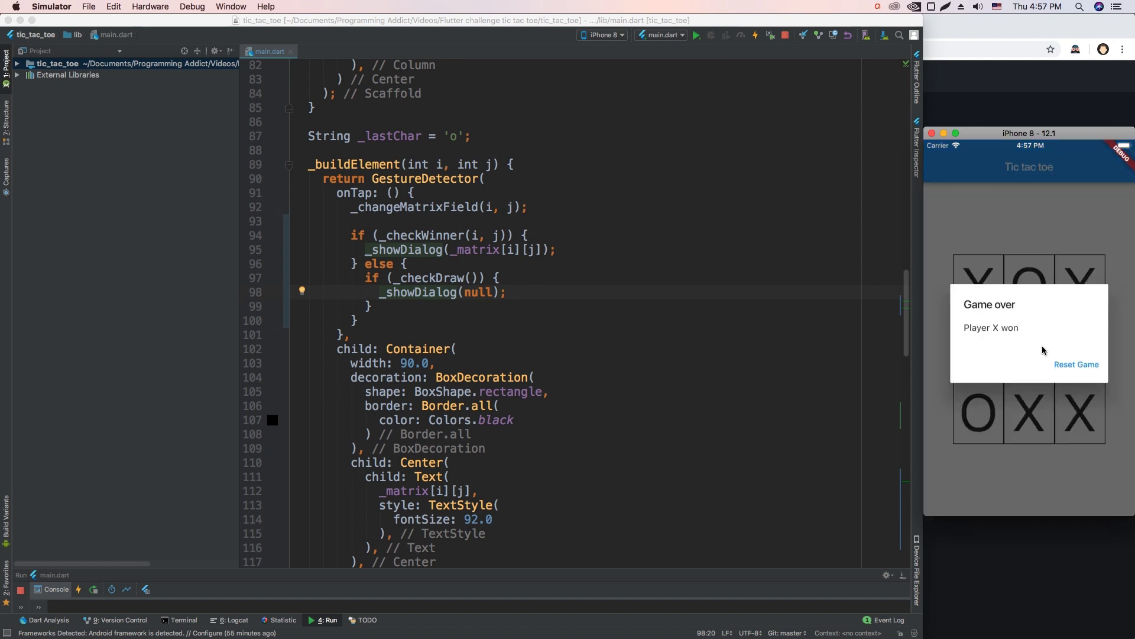
{"action": "left_click", "coordinate": [1075, 364]}
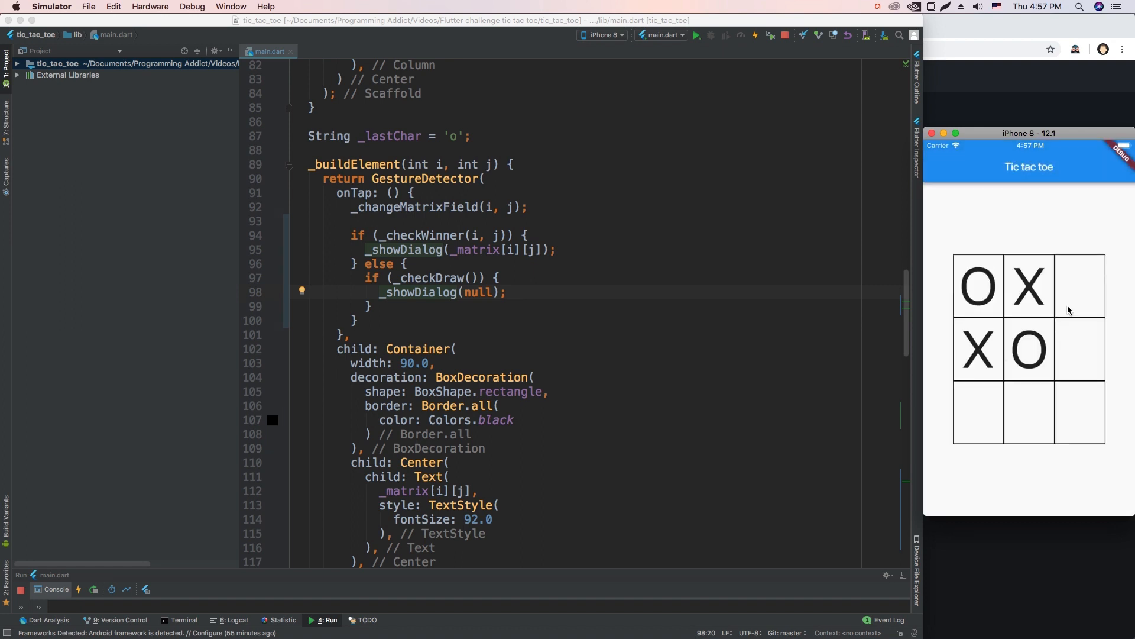